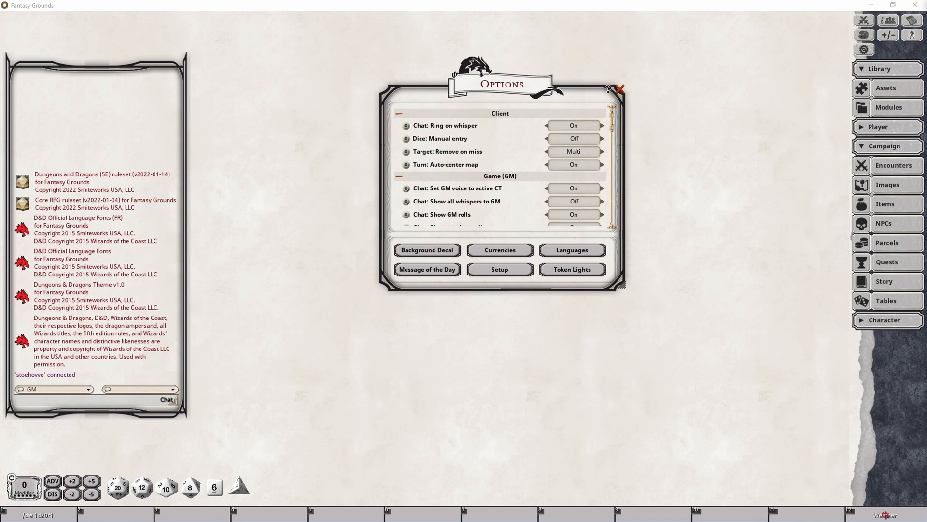
Step: Reopen the Options window via the campaign setup wizard with only Client settings expanded
{"action": "left_click", "coordinate": [620, 88]}
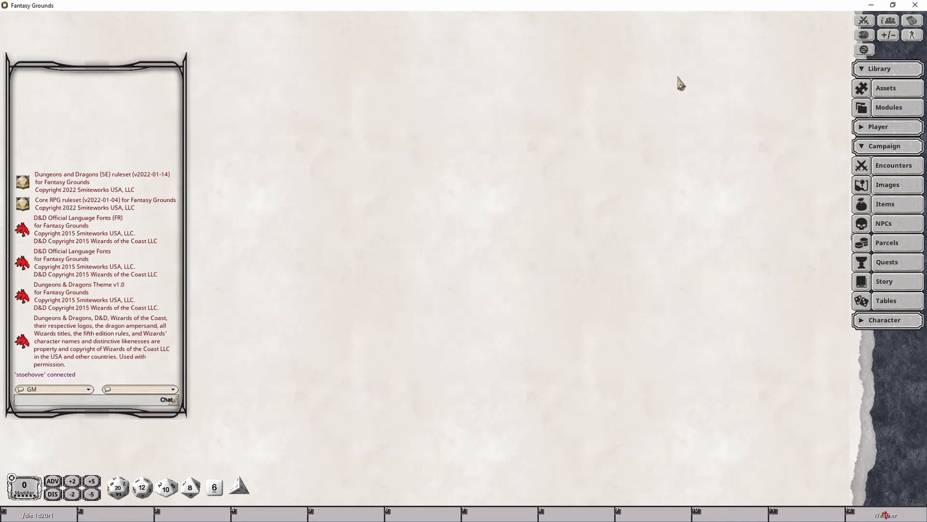
{"action": "mouse_move", "coordinate": [864, 49]}
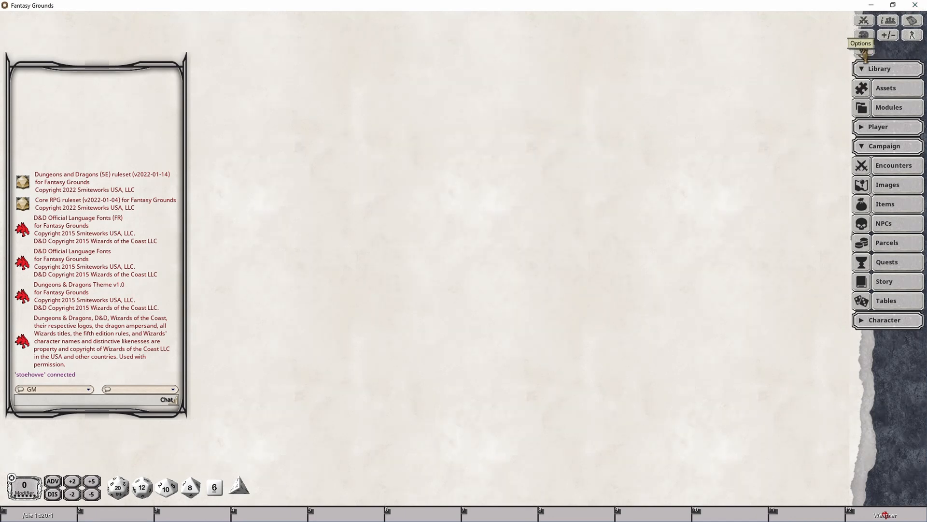
{"action": "left_click", "coordinate": [863, 35]}
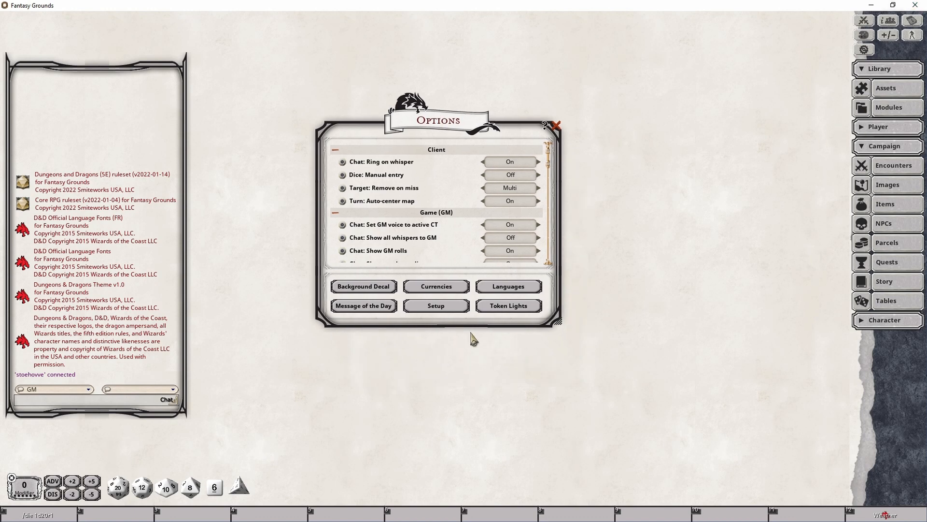
{"action": "left_click", "coordinate": [435, 306]}
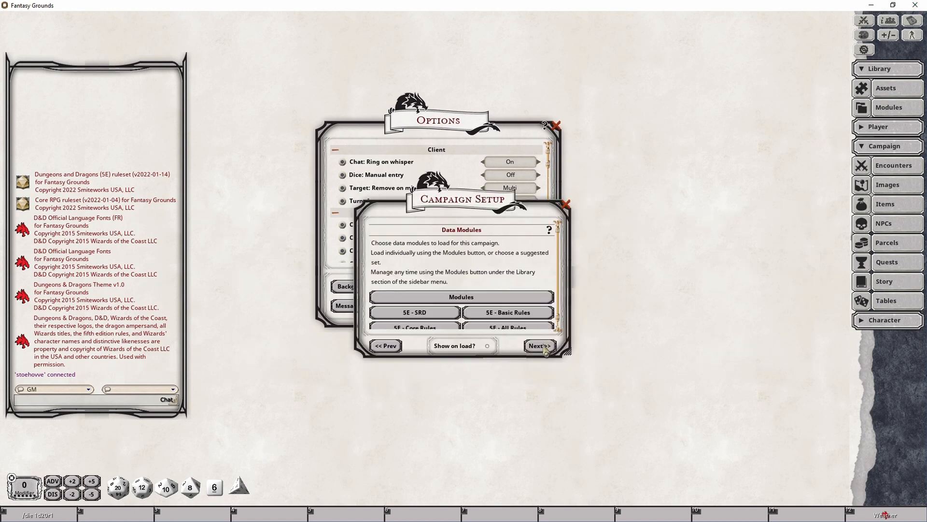
{"action": "left_click", "coordinate": [538, 345]}
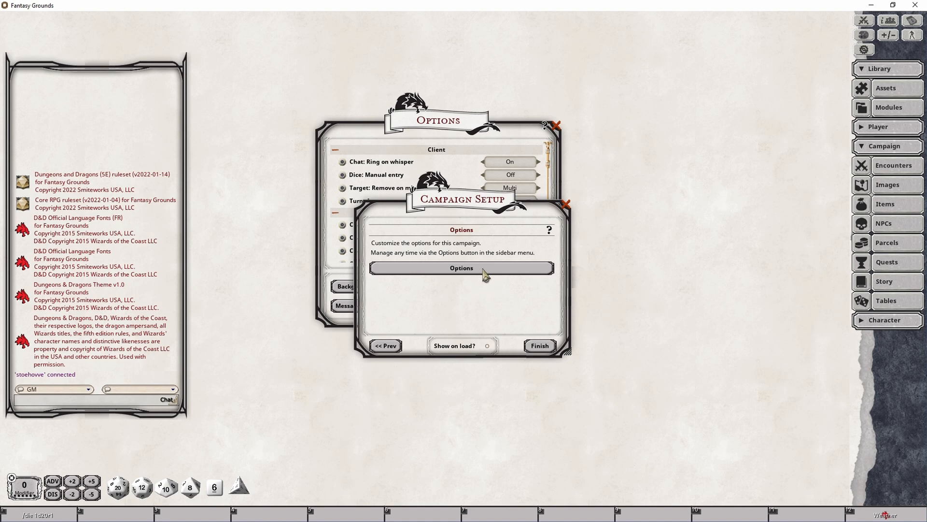
{"action": "mouse_move", "coordinate": [476, 277]}
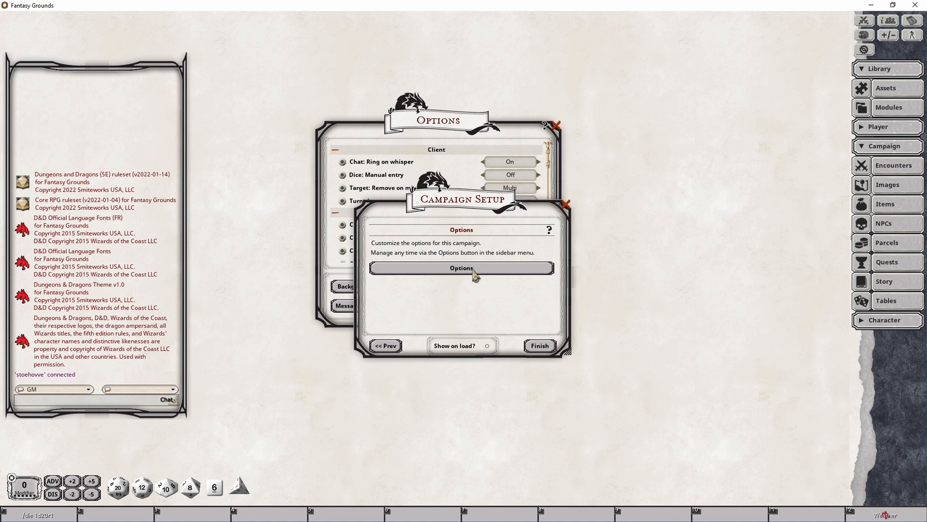
{"action": "left_click", "coordinate": [461, 268]}
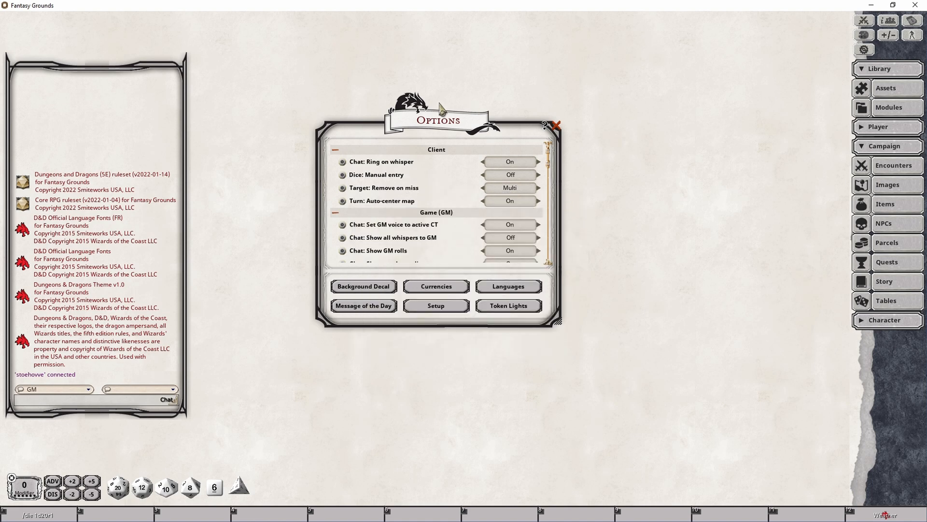
{"action": "mouse_move", "coordinate": [477, 177]}
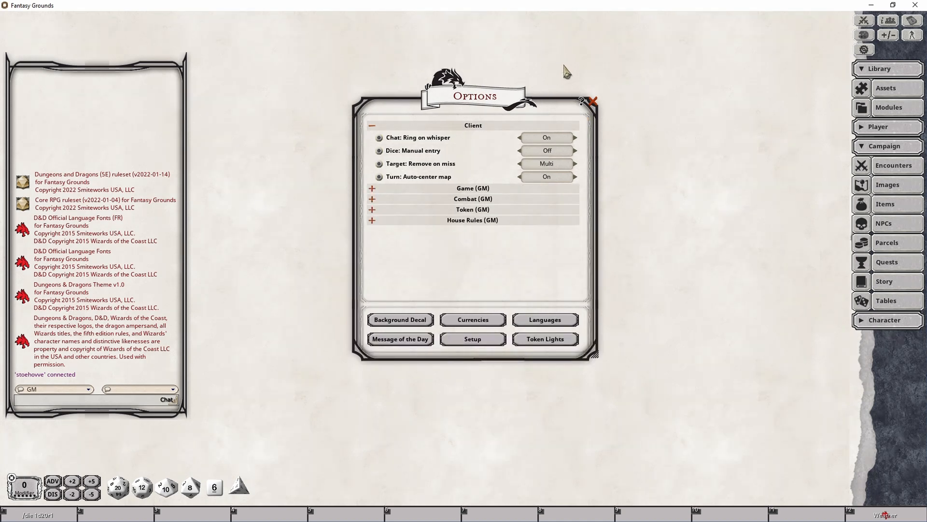
{"action": "mouse_move", "coordinate": [565, 195]}
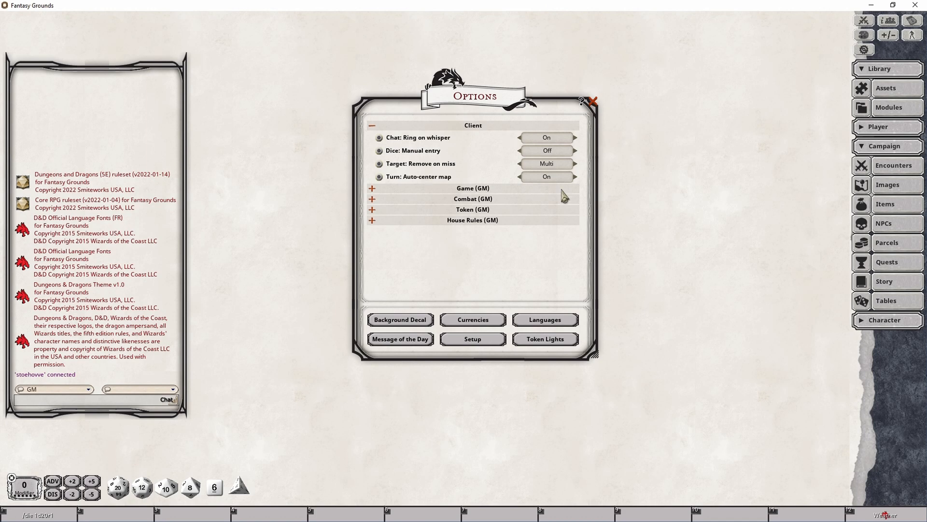
{"action": "mouse_move", "coordinate": [570, 106]}
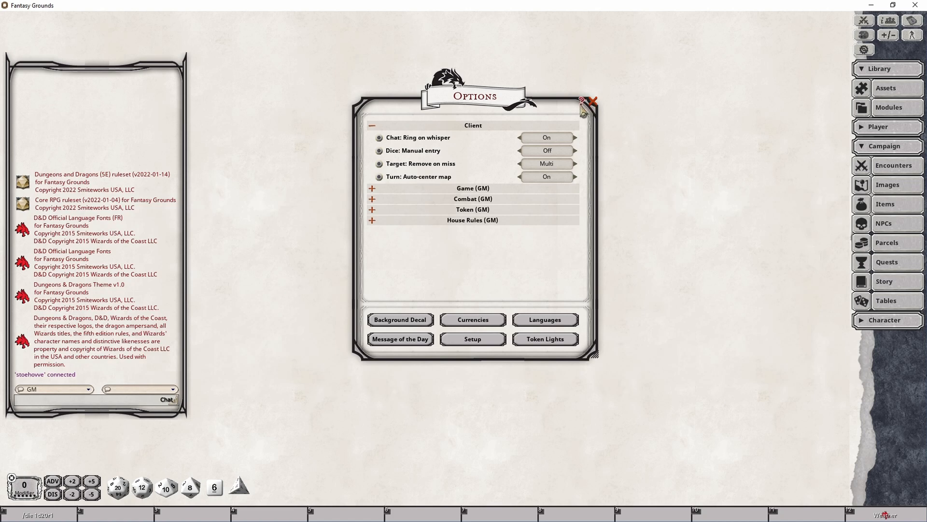
{"action": "mouse_move", "coordinate": [583, 111]}
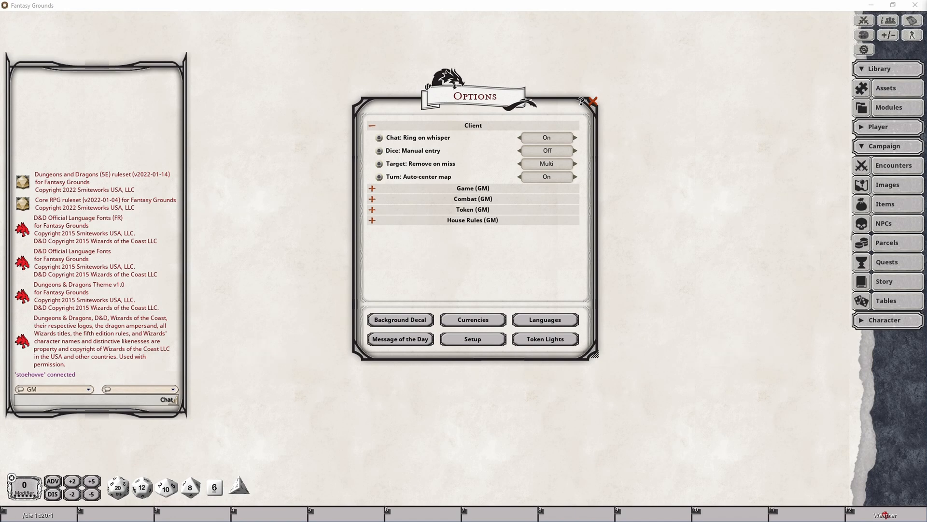
{"action": "mouse_move", "coordinate": [729, 164]}
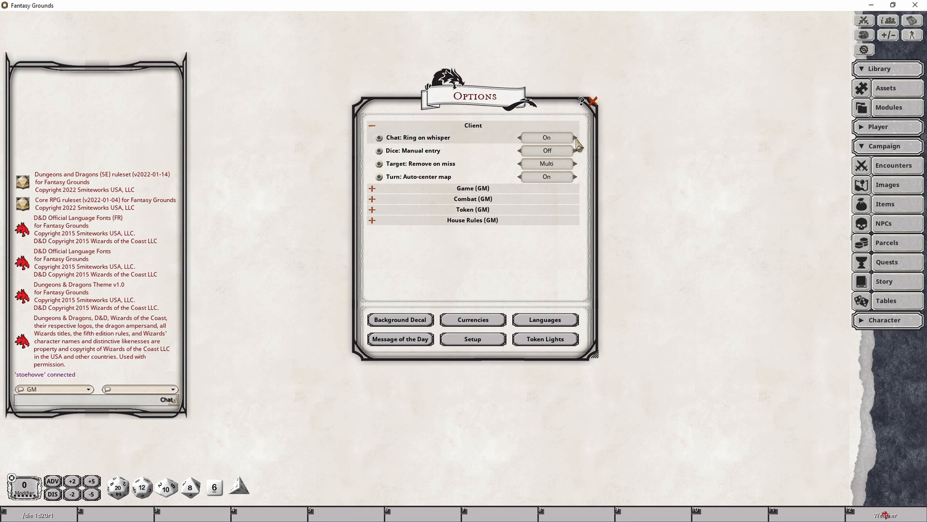
{"action": "left_click", "coordinate": [545, 137]}
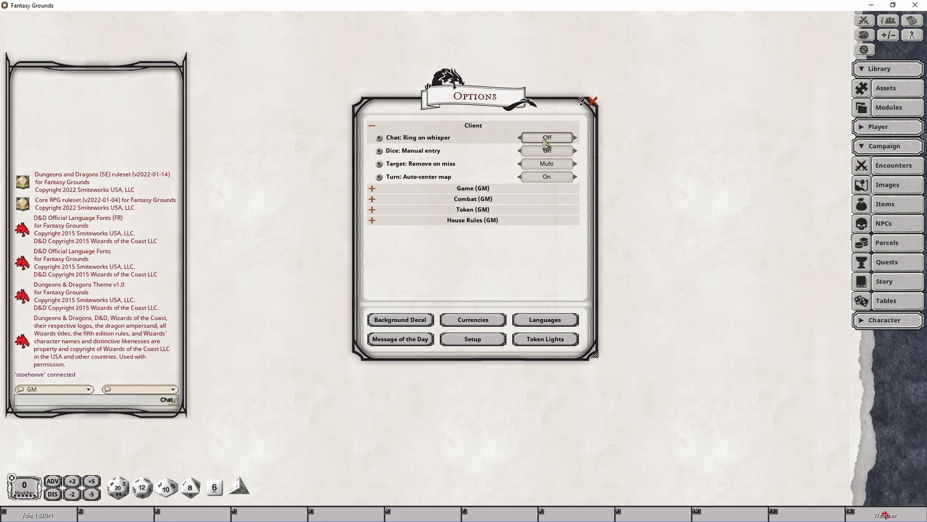
{"action": "left_click", "coordinate": [545, 151]}
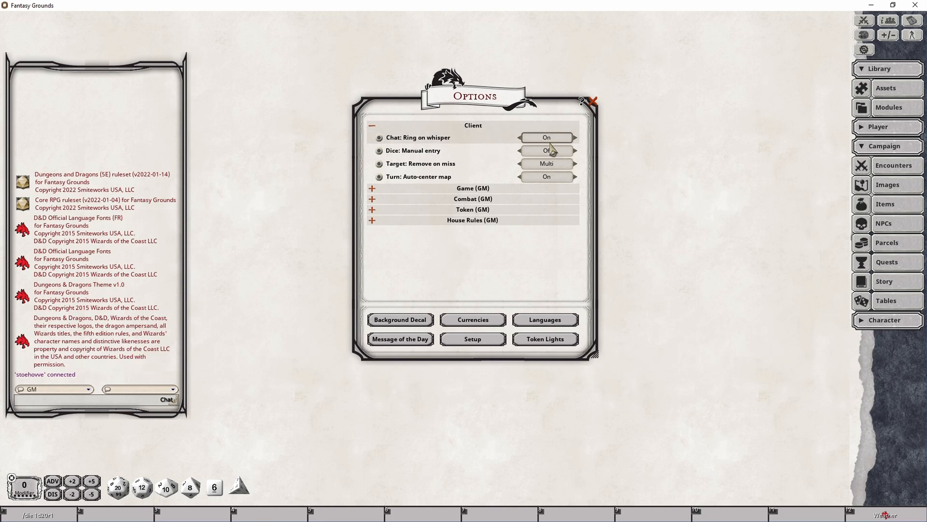
{"action": "left_click", "coordinate": [545, 150]}
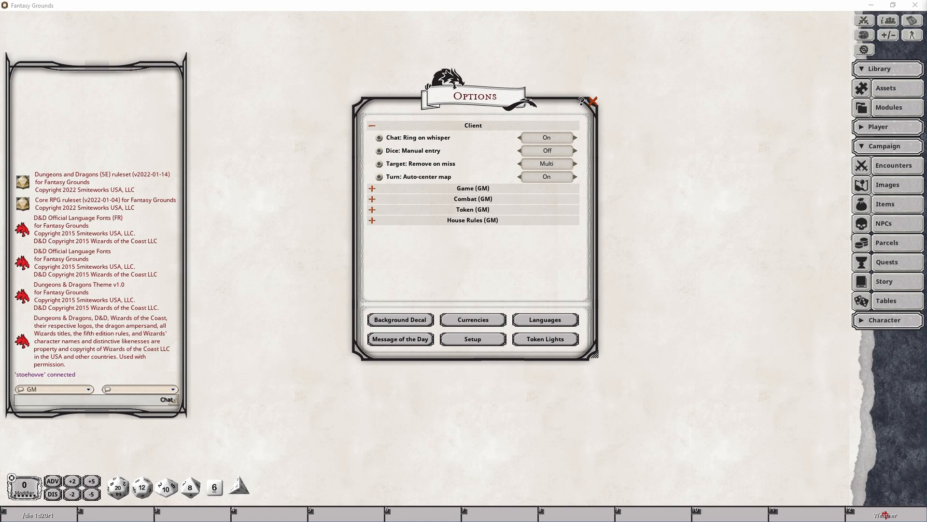
{"action": "mouse_move", "coordinate": [555, 83]}
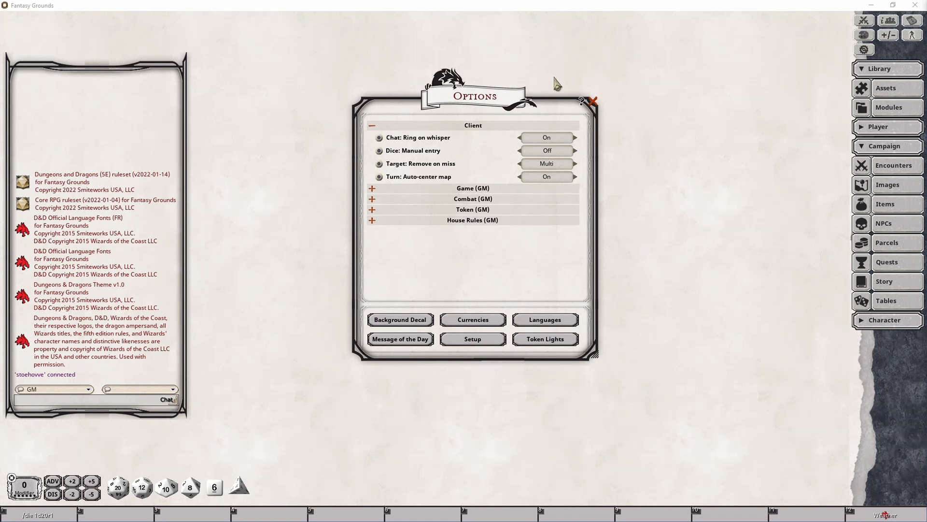
{"action": "mouse_move", "coordinate": [556, 87]}
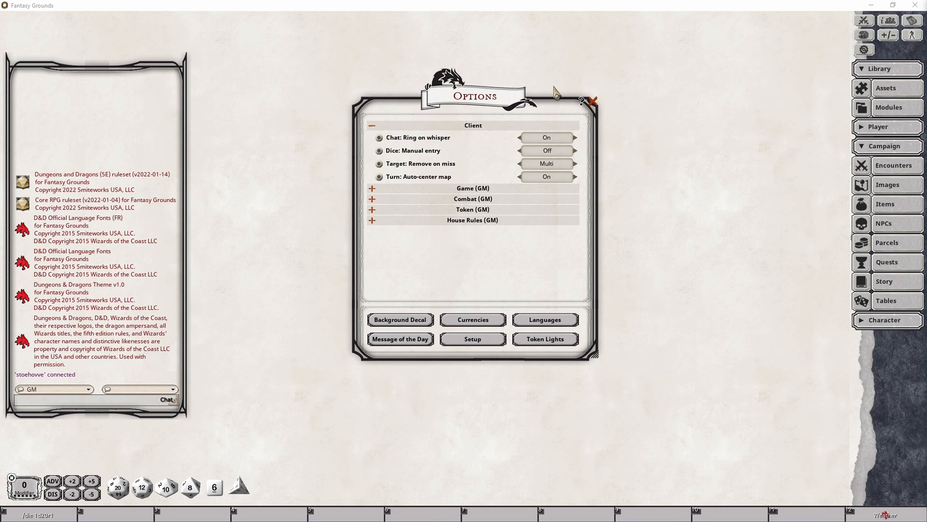
{"action": "mouse_move", "coordinate": [555, 97]}
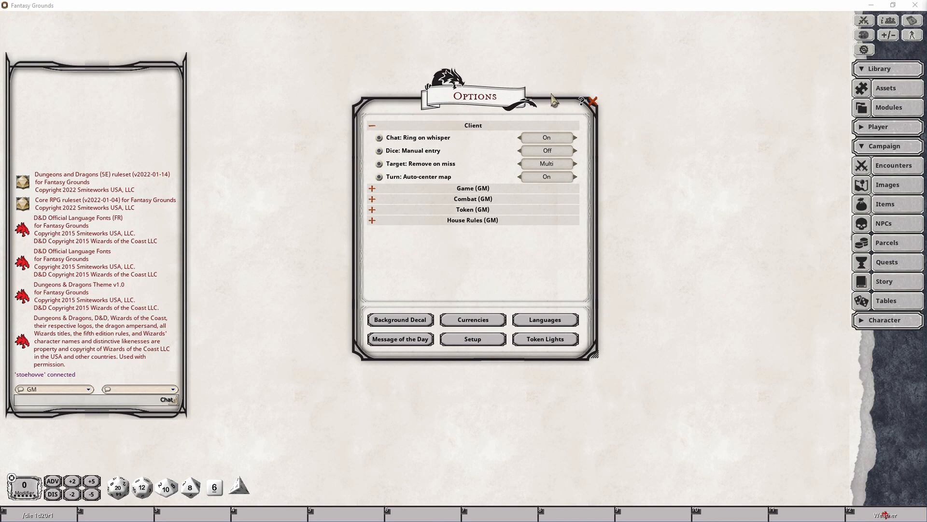
{"action": "mouse_move", "coordinate": [666, 211]}
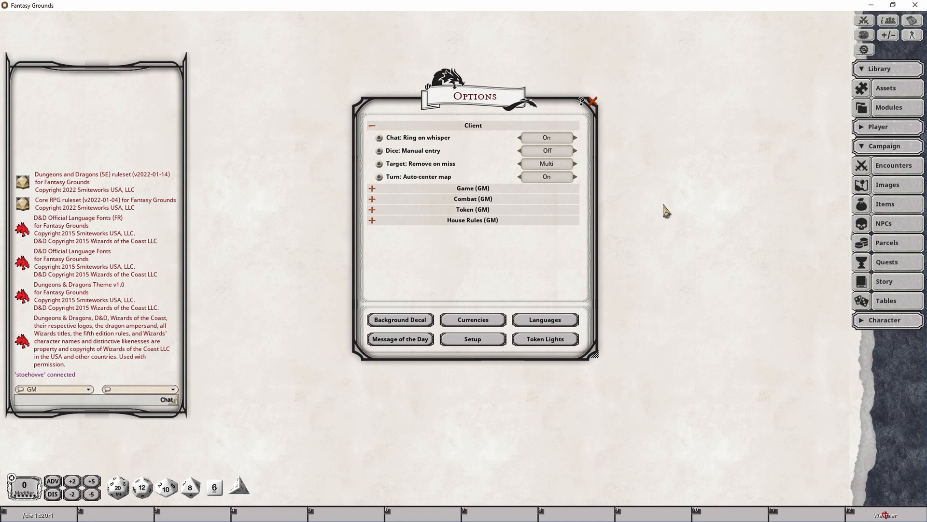
{"action": "mouse_move", "coordinate": [658, 222]}
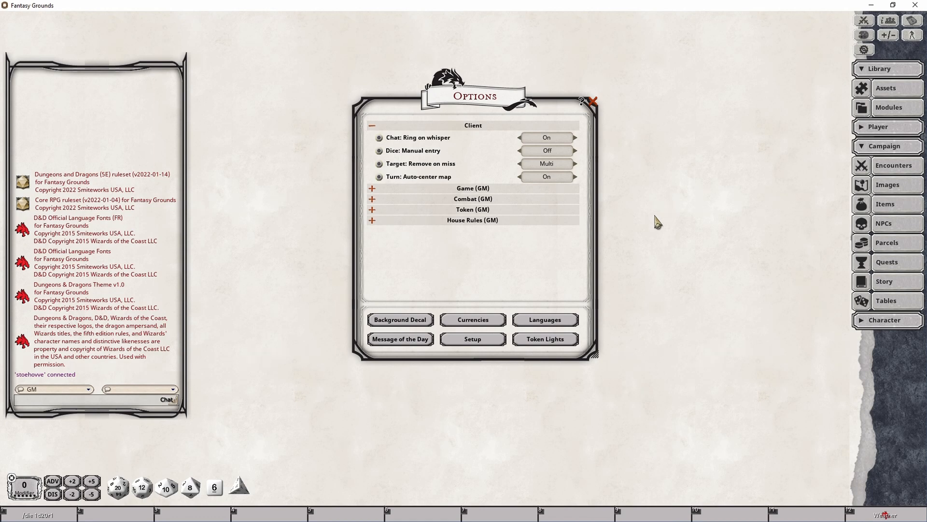
{"action": "mouse_move", "coordinate": [650, 231]}
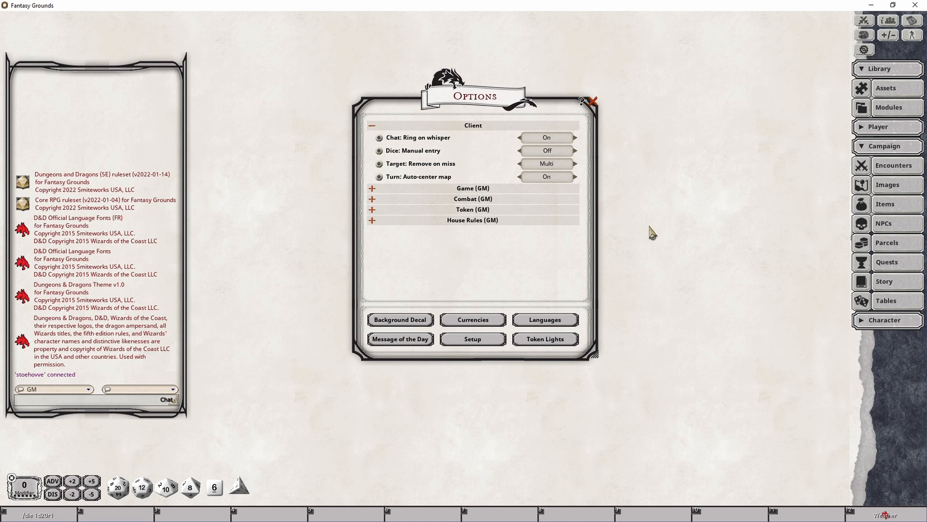
{"action": "mouse_move", "coordinate": [651, 239]}
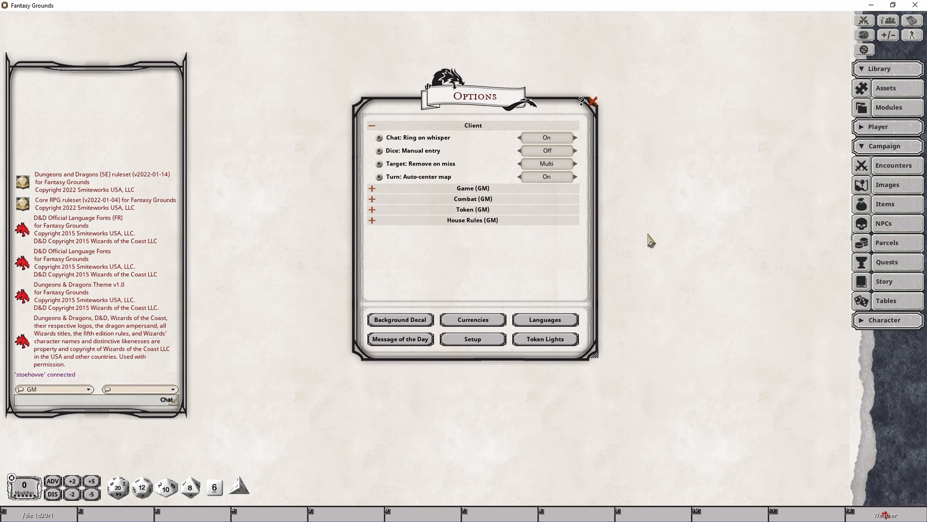
{"action": "mouse_move", "coordinate": [673, 290]}
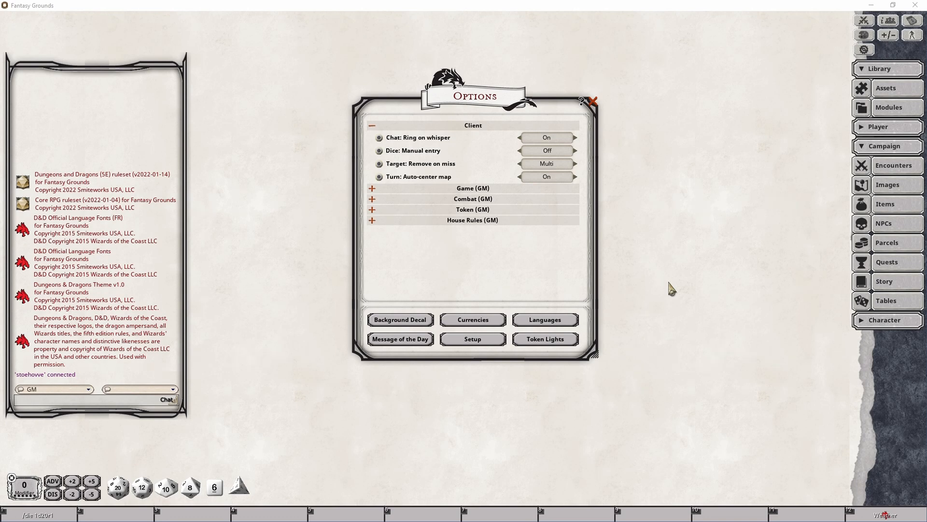
{"action": "mouse_move", "coordinate": [733, 318]}
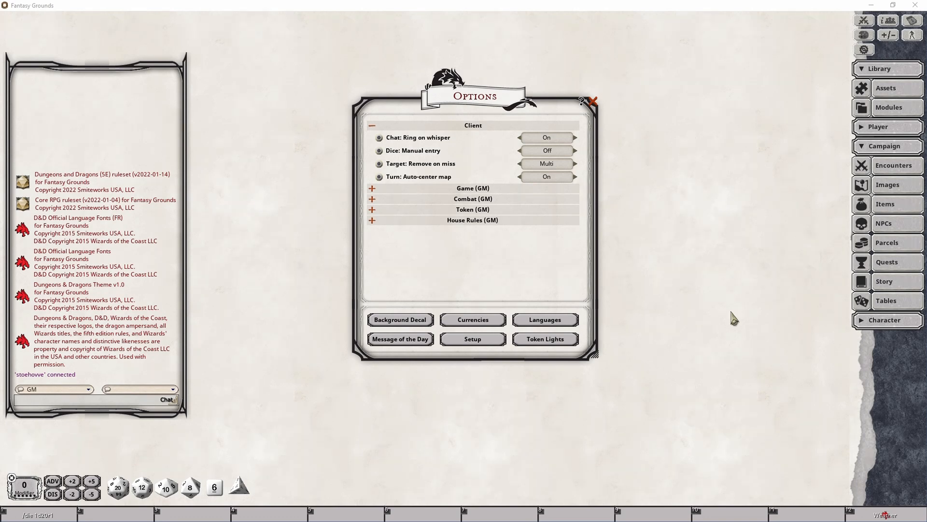
{"action": "mouse_move", "coordinate": [563, 159]}
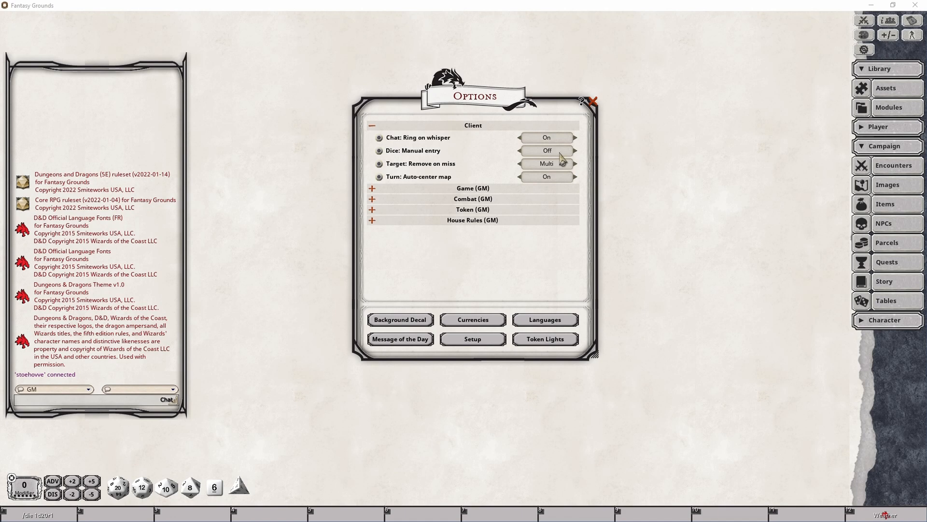
Step: Cycle the Client option Target: Remove on miss to Multi
{"action": "left_click", "coordinate": [545, 151]}
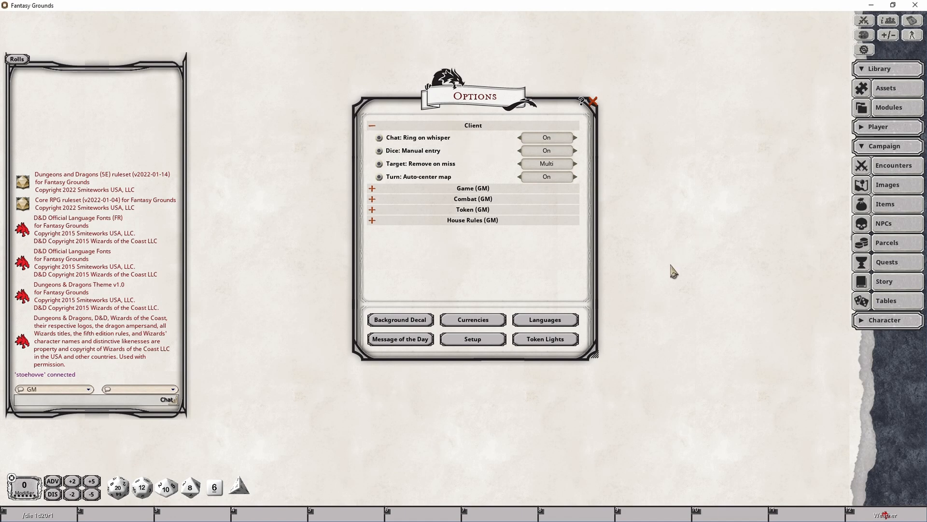
{"action": "mouse_move", "coordinate": [670, 274]}
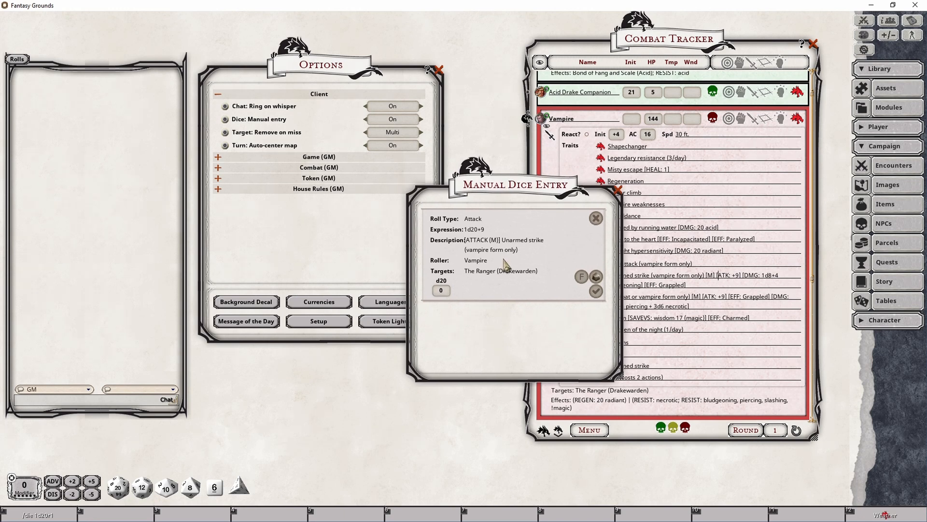
{"action": "mouse_move", "coordinate": [423, 286]}
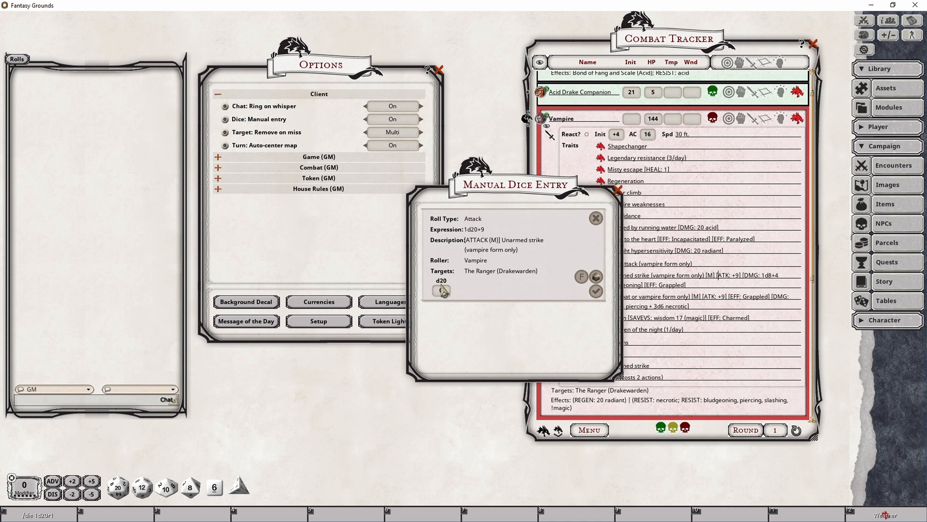
Step: Edit the d20 field in Manual Dice Entry for the Vampire's unarmed strike
{"action": "left_click", "coordinate": [441, 290]}
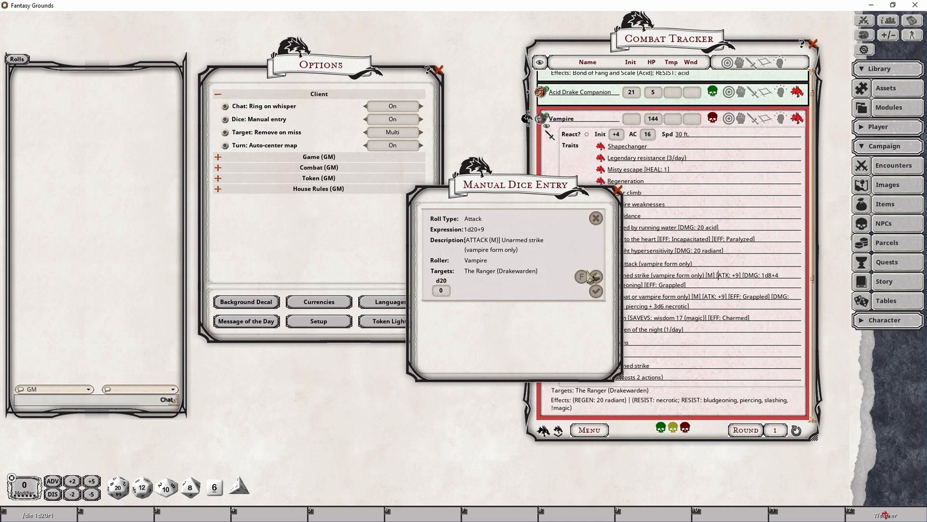
{"action": "mouse_move", "coordinate": [569, 300]}
{"action": "type", "text": "10"}
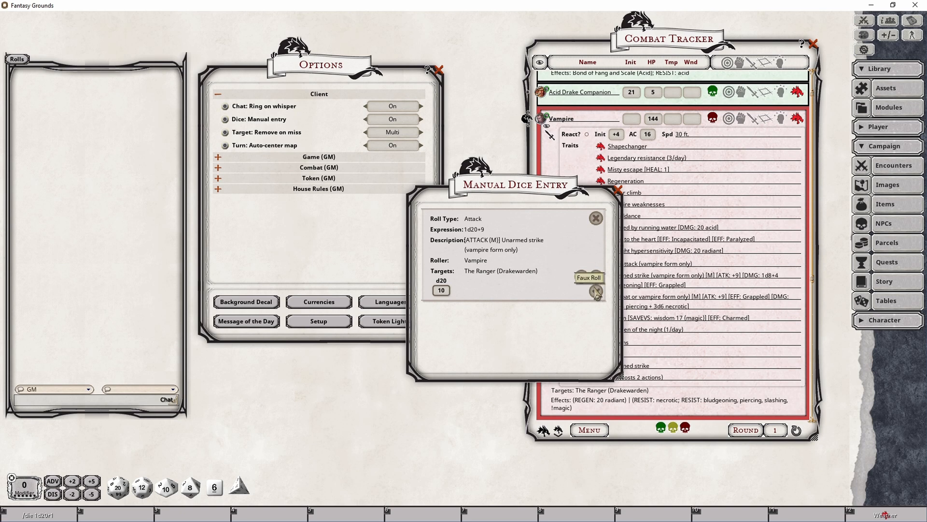
{"action": "left_click", "coordinate": [596, 291]}
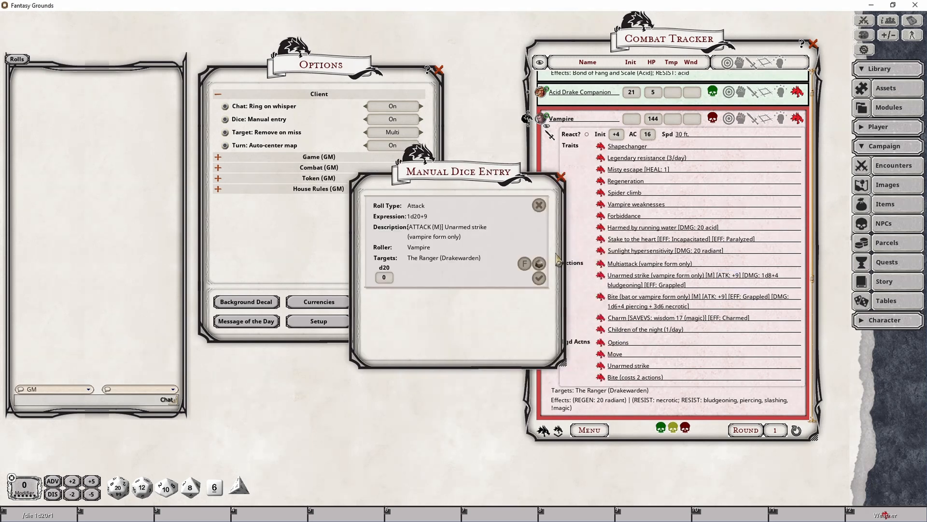
{"action": "mouse_move", "coordinate": [524, 262]}
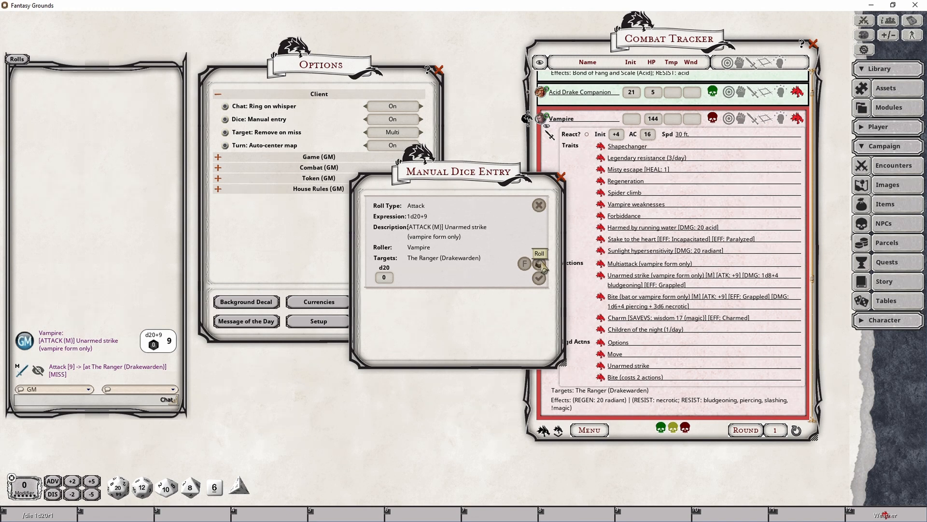
Step: Roll the Vampire's unarmed strike automatically, then start entering the next d20 result
{"action": "left_click", "coordinate": [538, 253]}
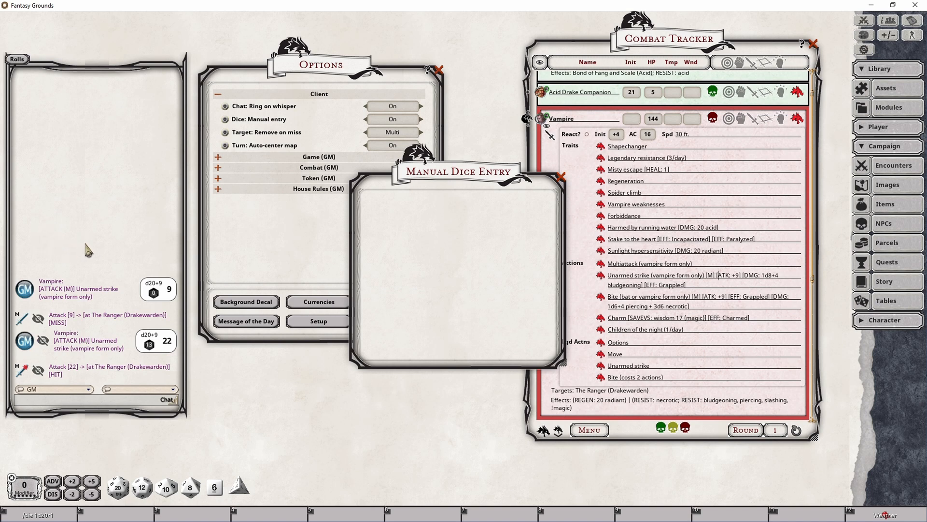
{"action": "mouse_move", "coordinate": [721, 248]}
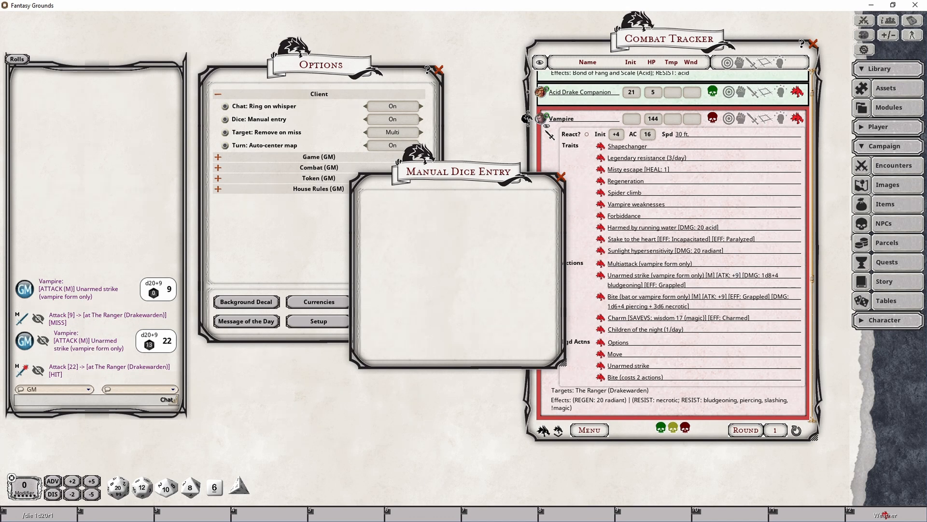
{"action": "mouse_move", "coordinate": [307, 270]}
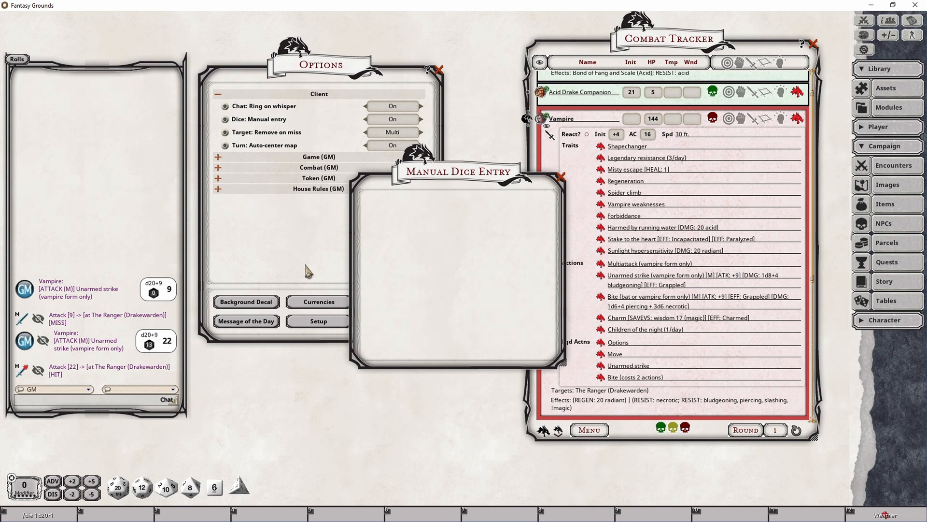
{"action": "mouse_move", "coordinate": [465, 235]}
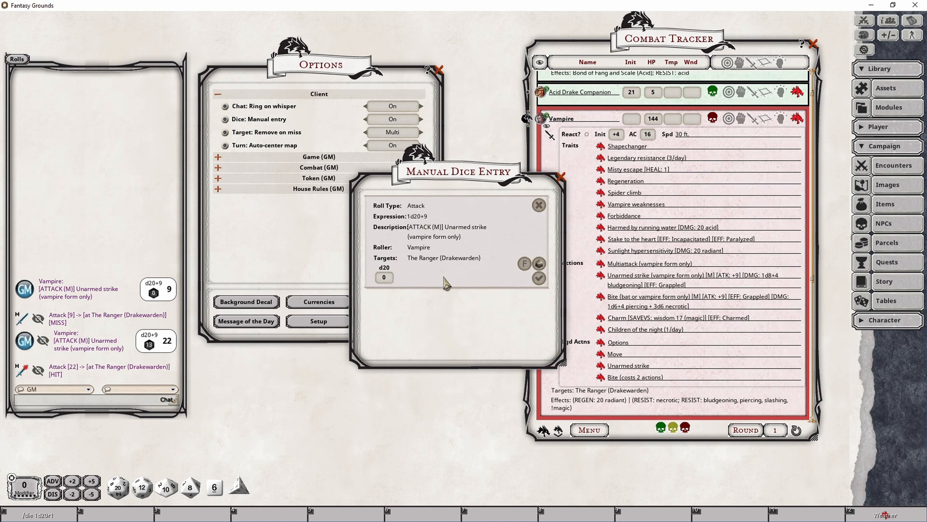
{"action": "mouse_move", "coordinate": [495, 299]}
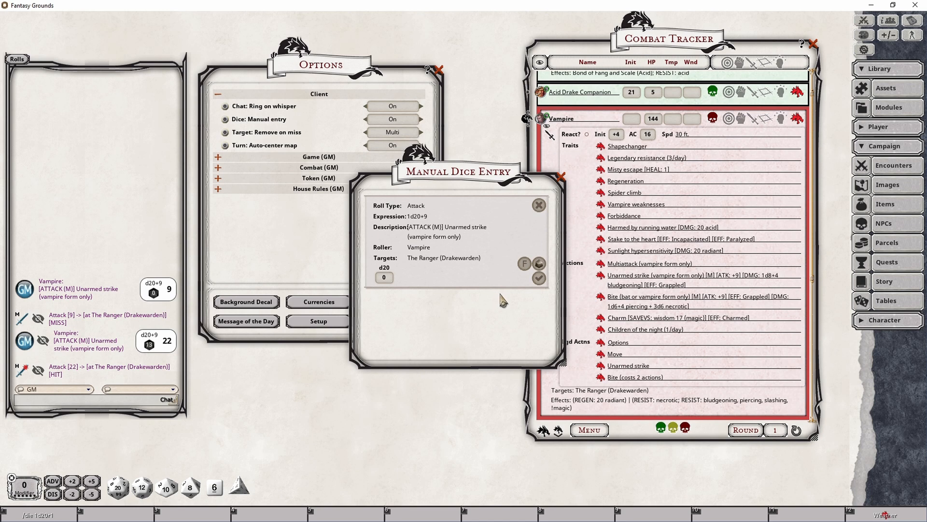
{"action": "mouse_move", "coordinate": [507, 244]}
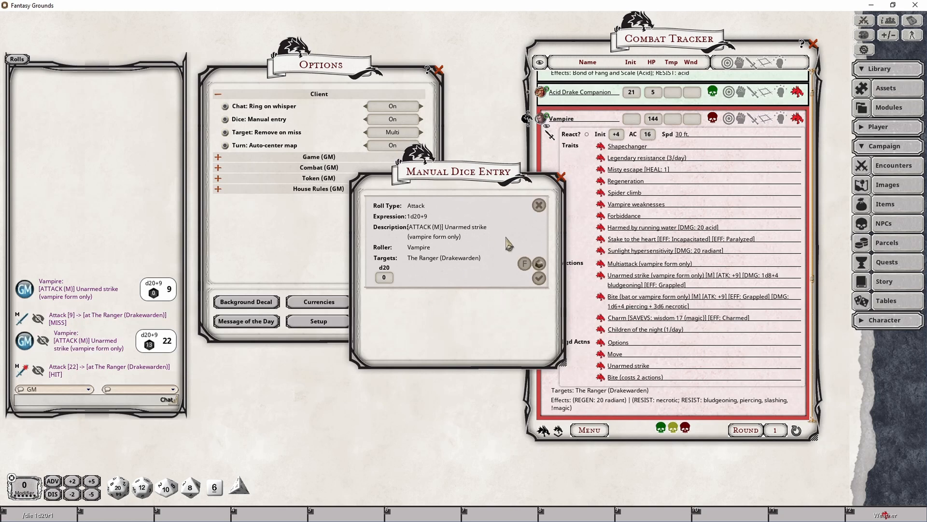
{"action": "mouse_move", "coordinate": [574, 176]}
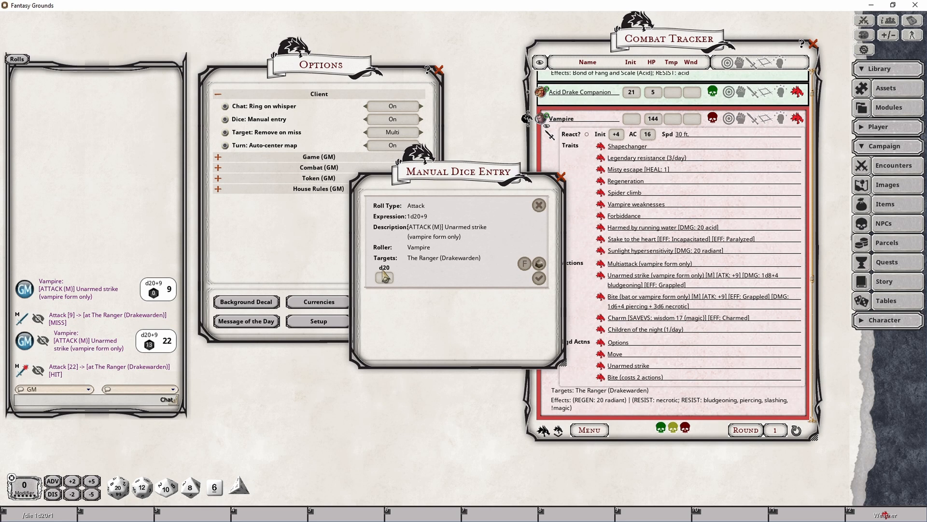
{"action": "left_click", "coordinate": [538, 203]}
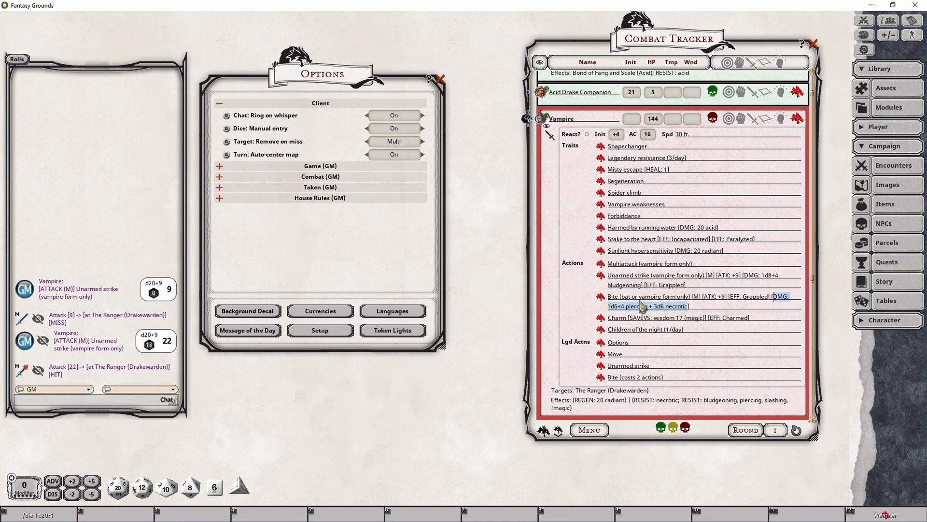
{"action": "mouse_move", "coordinate": [665, 308]}
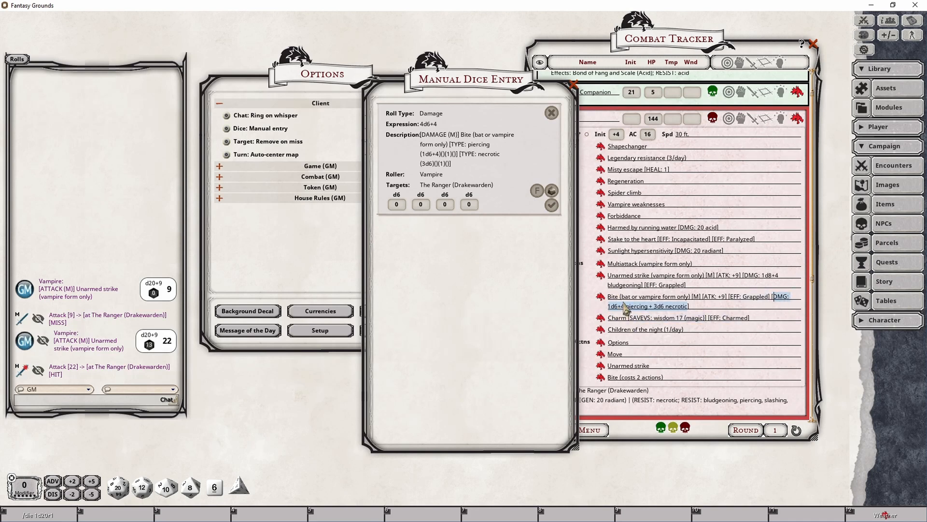
{"action": "mouse_move", "coordinate": [668, 310]}
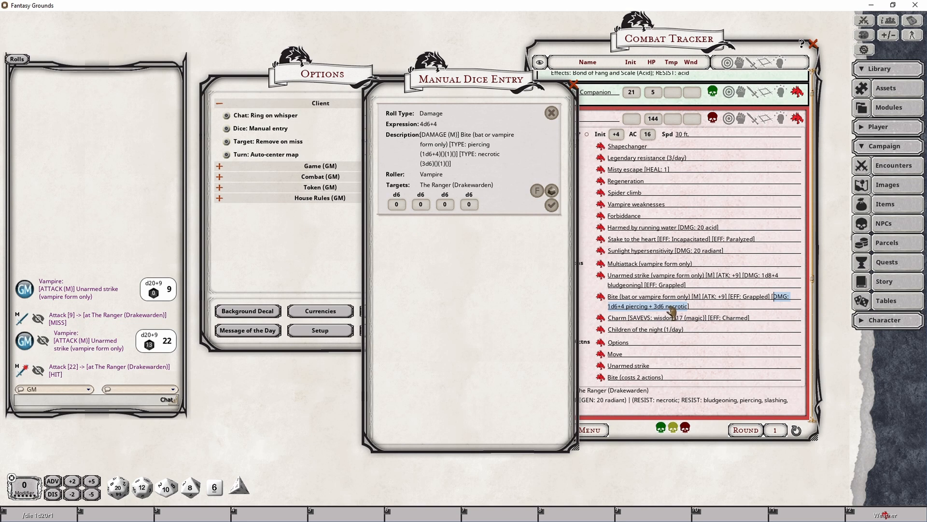
{"action": "mouse_move", "coordinate": [662, 310]}
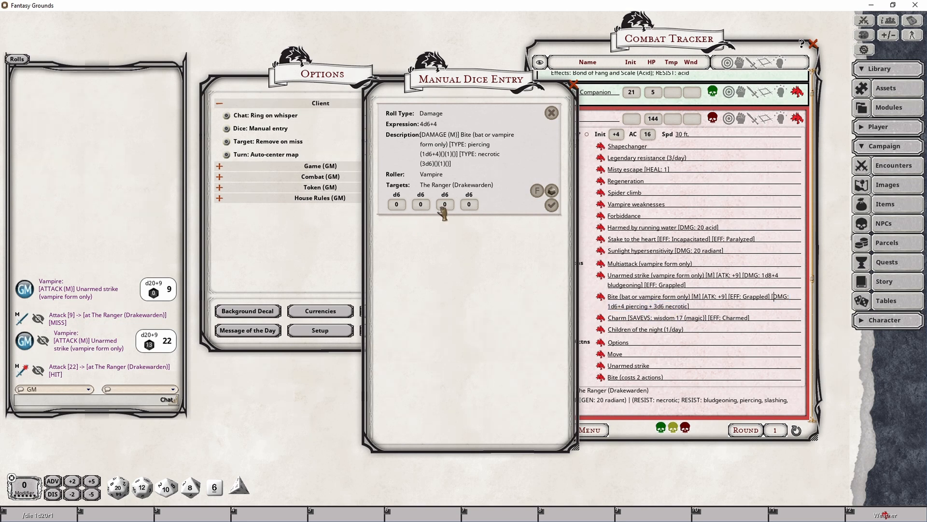
{"action": "mouse_move", "coordinate": [472, 238]}
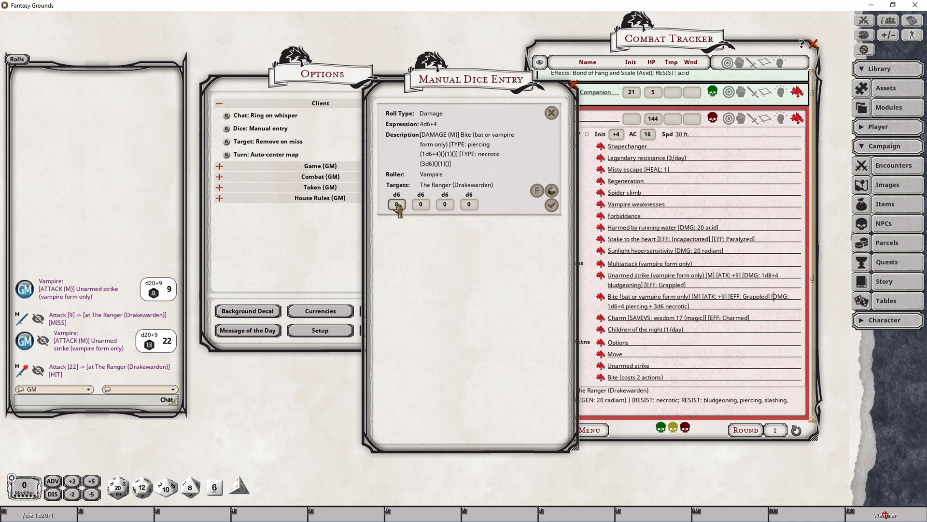
{"action": "mouse_move", "coordinate": [444, 204]}
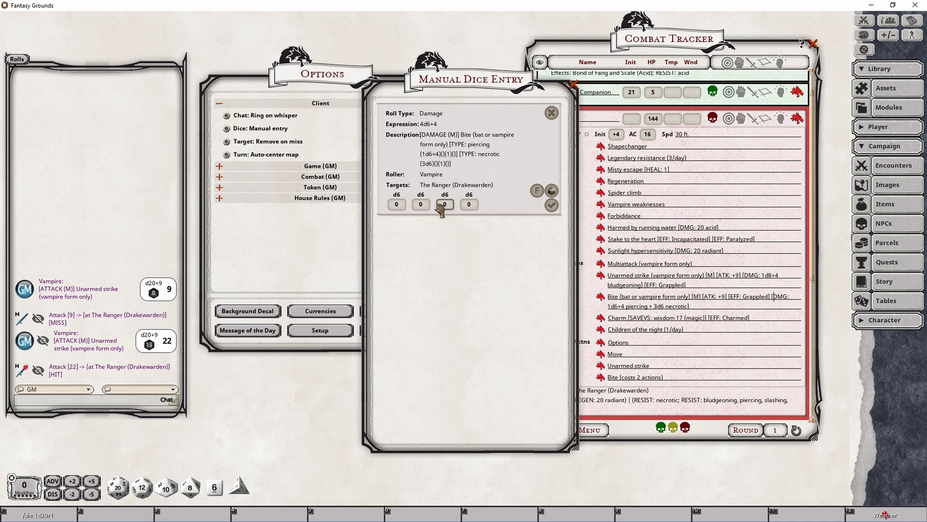
{"action": "mouse_move", "coordinate": [452, 110]}
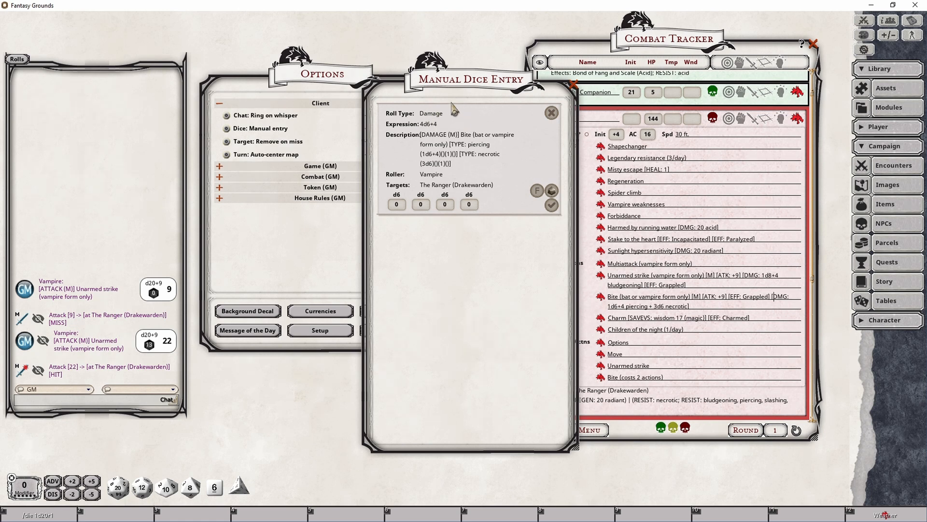
{"action": "mouse_move", "coordinate": [429, 128]}
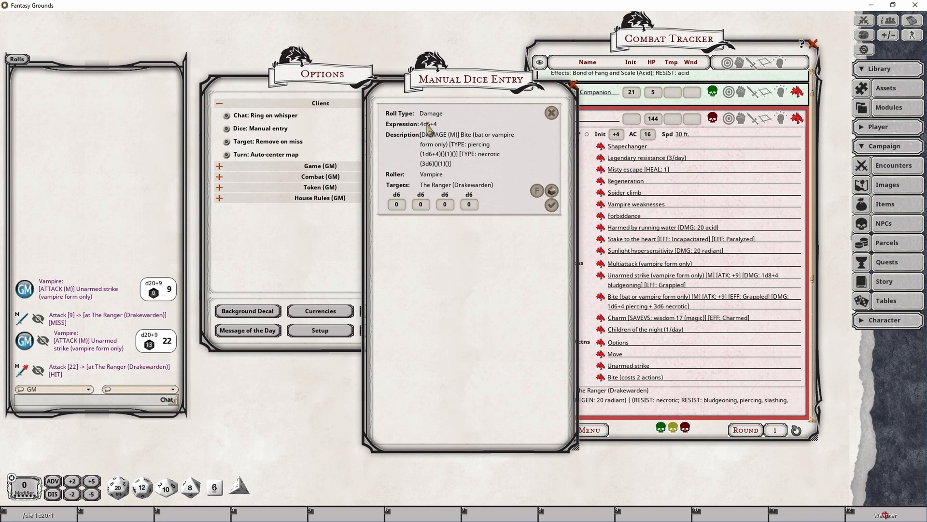
{"action": "mouse_move", "coordinate": [434, 133]}
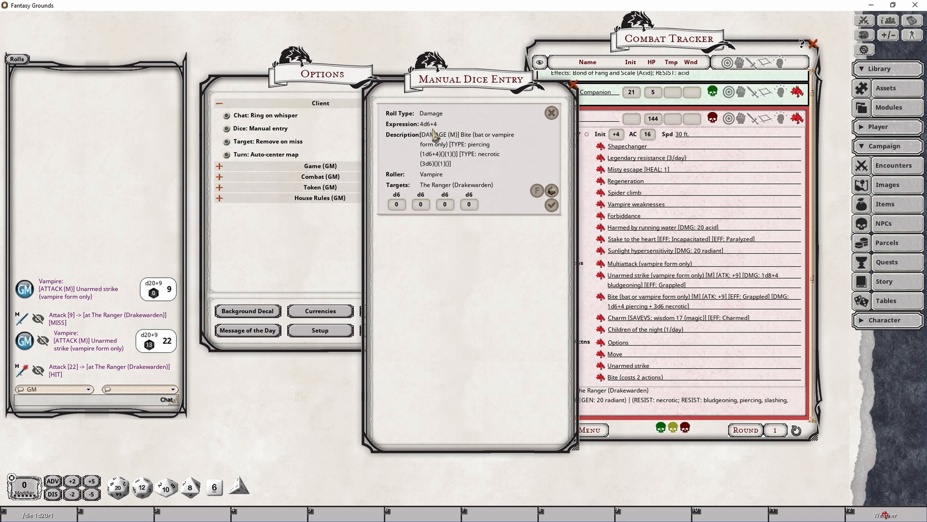
{"action": "mouse_move", "coordinate": [710, 301]}
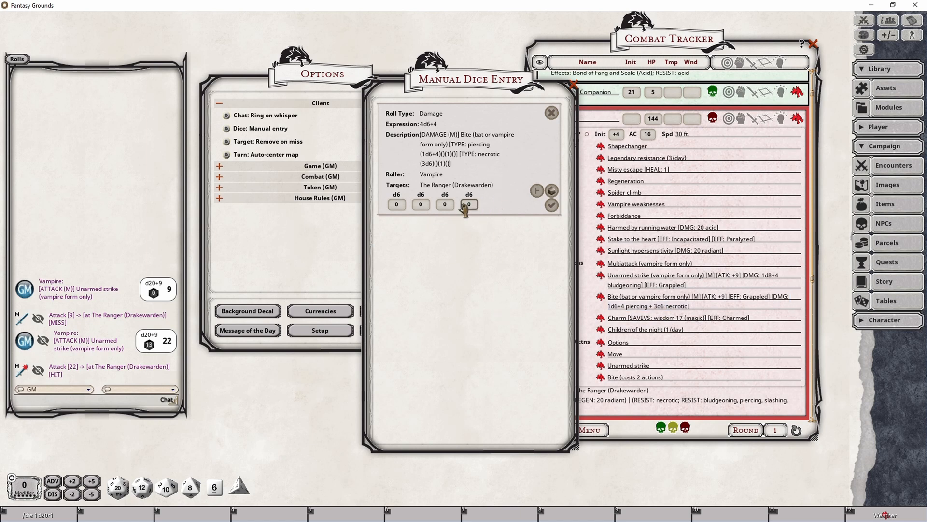
Step: Enter a result for the fourth d6 of the Bite damage prompt
{"action": "left_click", "coordinate": [552, 112]}
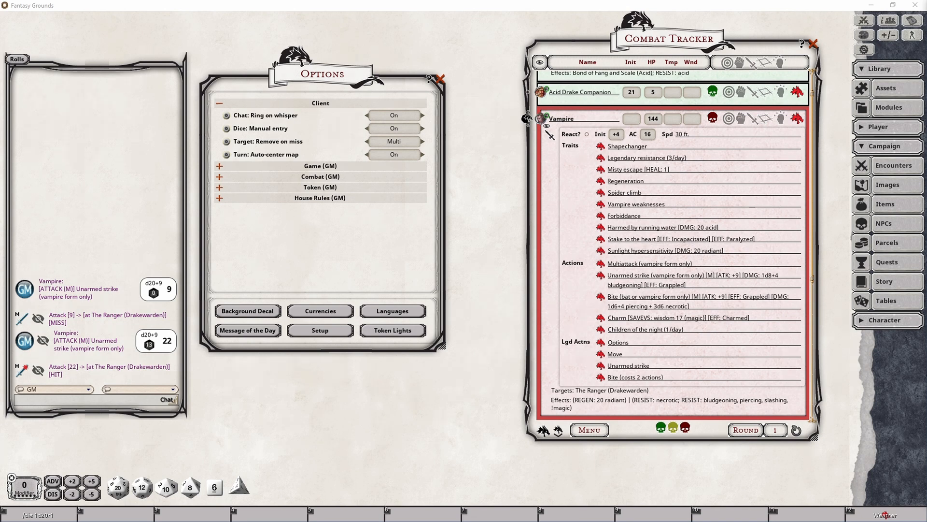
{"action": "mouse_move", "coordinate": [839, 312]}
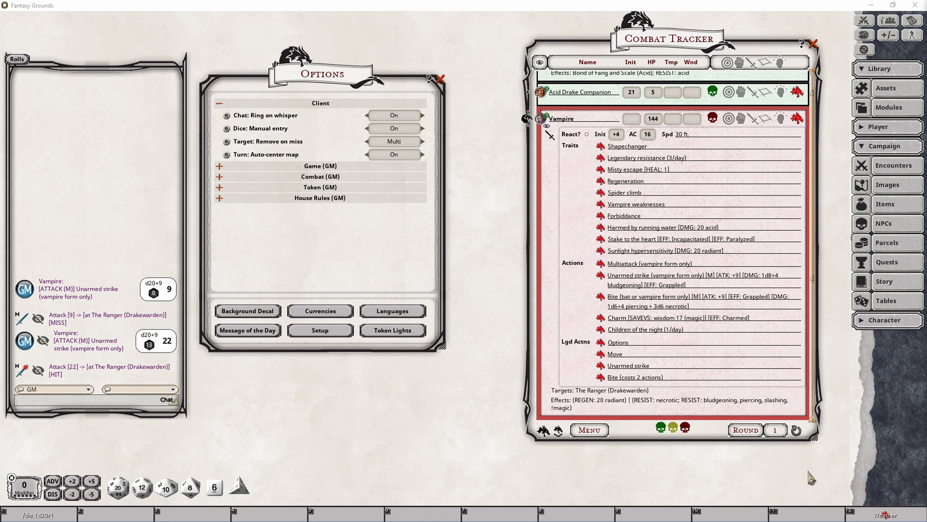
{"action": "mouse_move", "coordinate": [811, 477]}
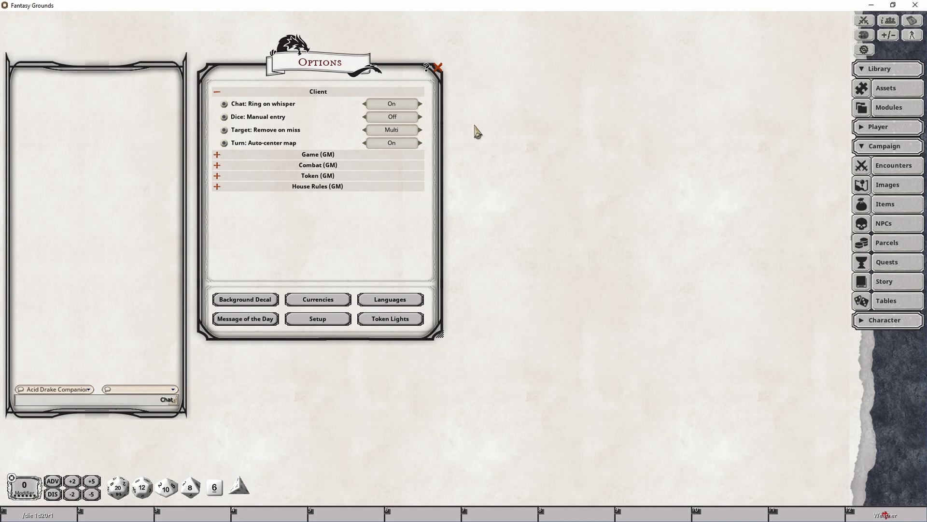
{"action": "mouse_move", "coordinate": [545, 125]}
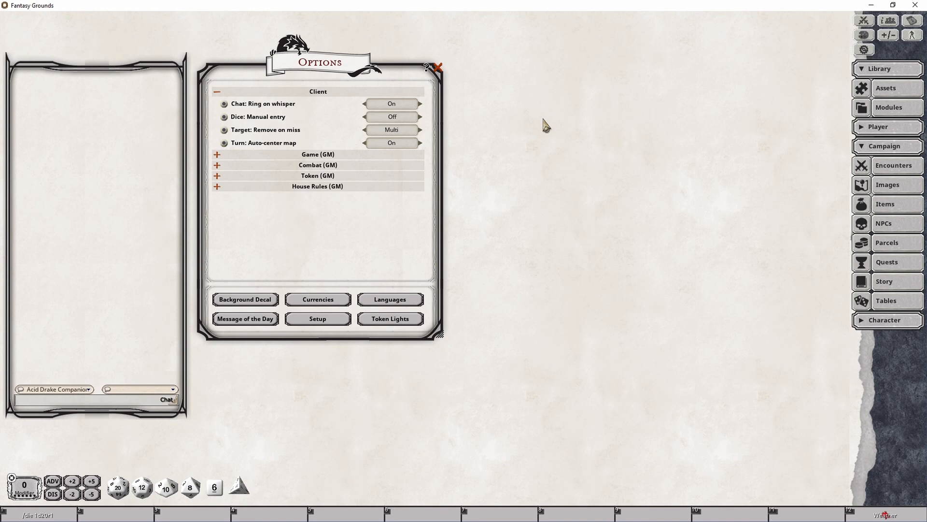
{"action": "mouse_move", "coordinate": [727, 263]}
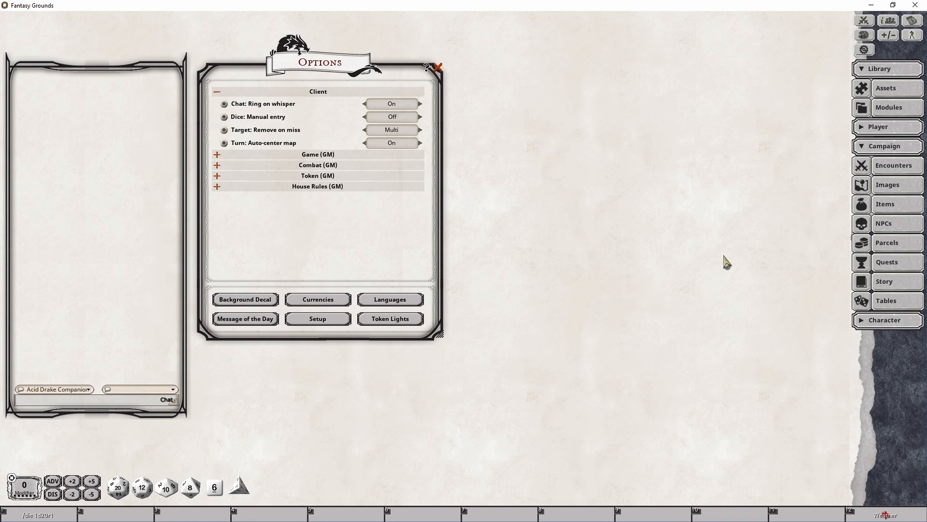
{"action": "mouse_move", "coordinate": [713, 197]}
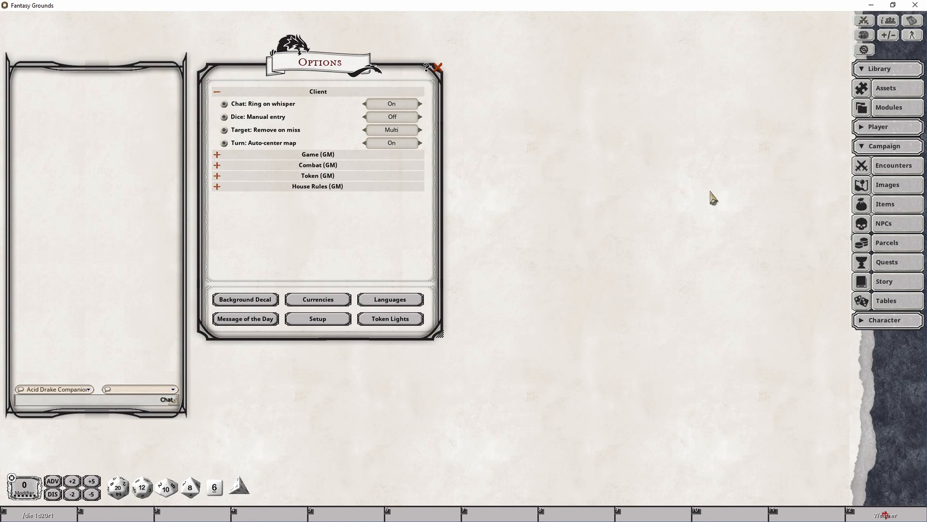
{"action": "mouse_move", "coordinate": [632, 170]}
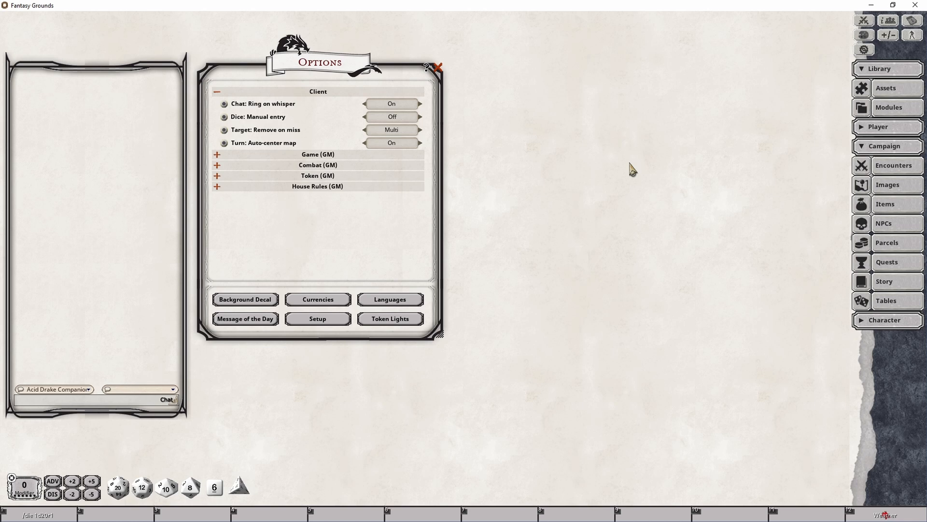
{"action": "mouse_move", "coordinate": [634, 213]}
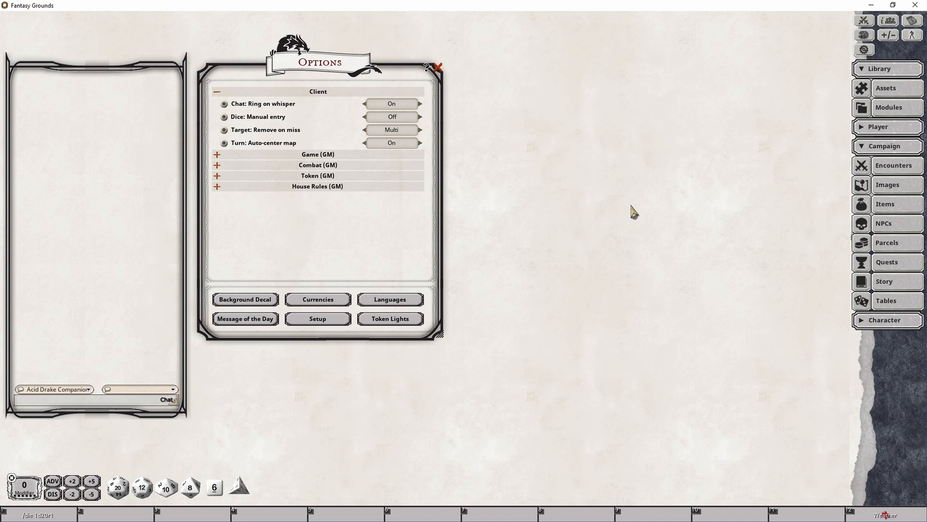
{"action": "mouse_move", "coordinate": [674, 168]}
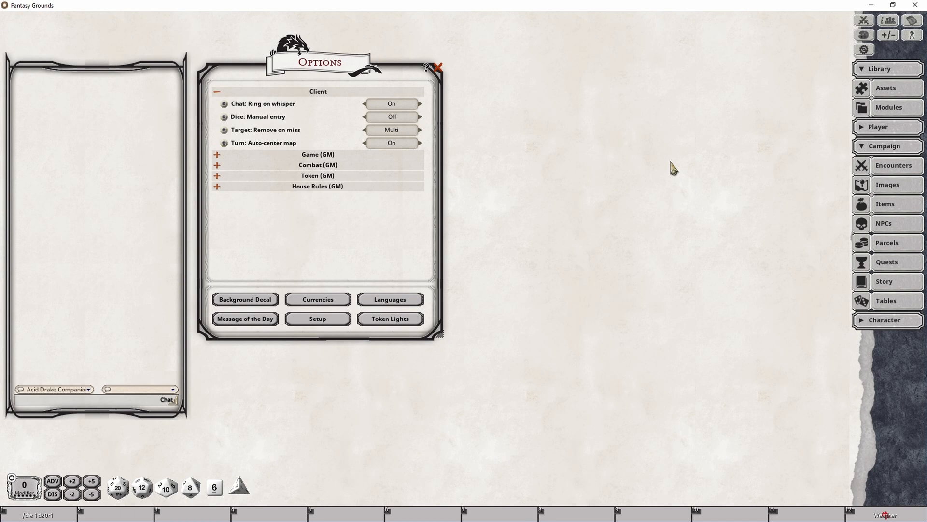
{"action": "mouse_move", "coordinate": [783, 211]}
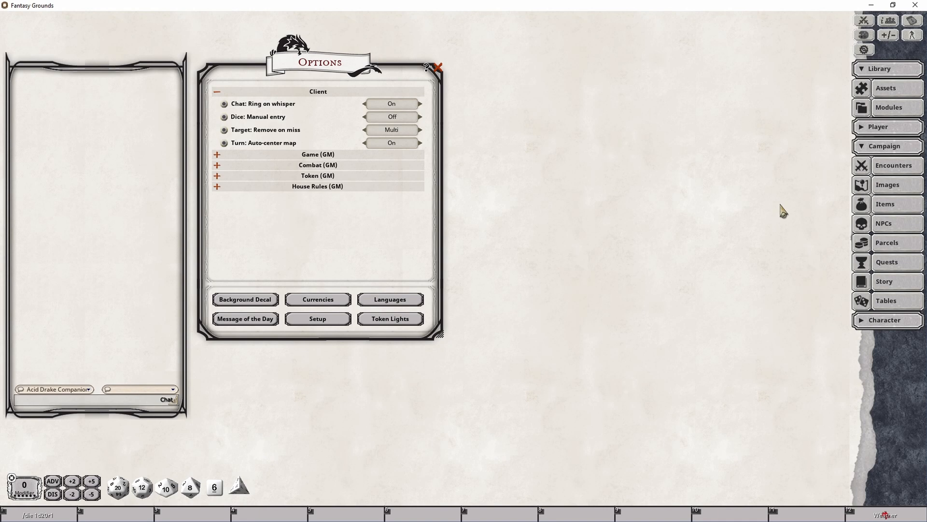
{"action": "mouse_move", "coordinate": [671, 231]}
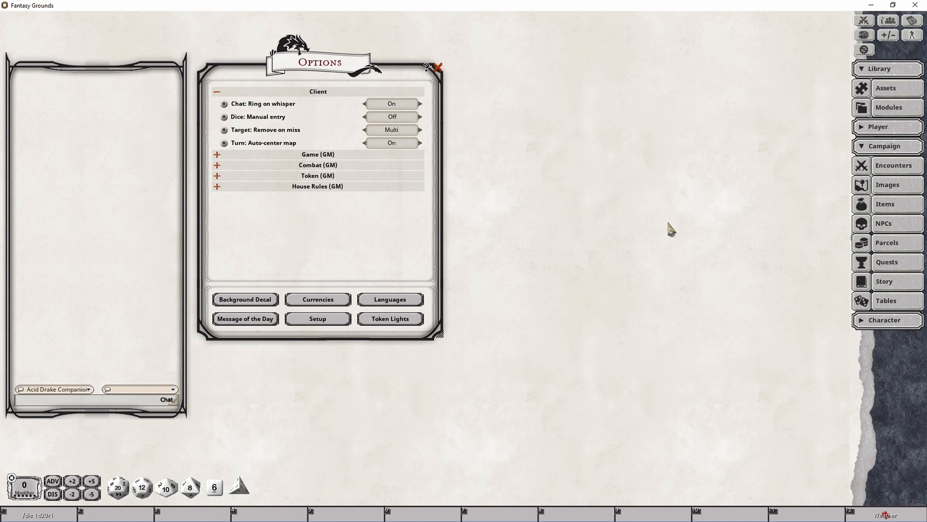
{"action": "mouse_move", "coordinate": [826, 216]}
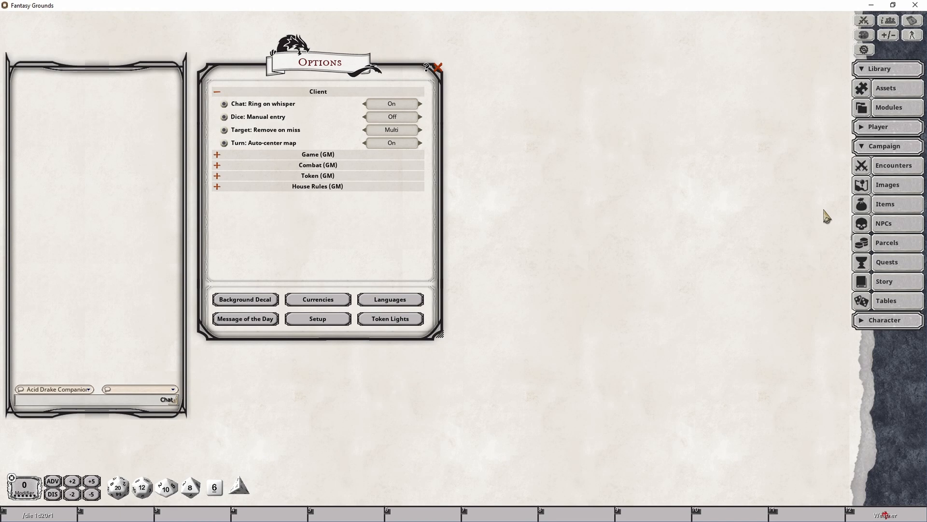
{"action": "mouse_move", "coordinate": [587, 181]}
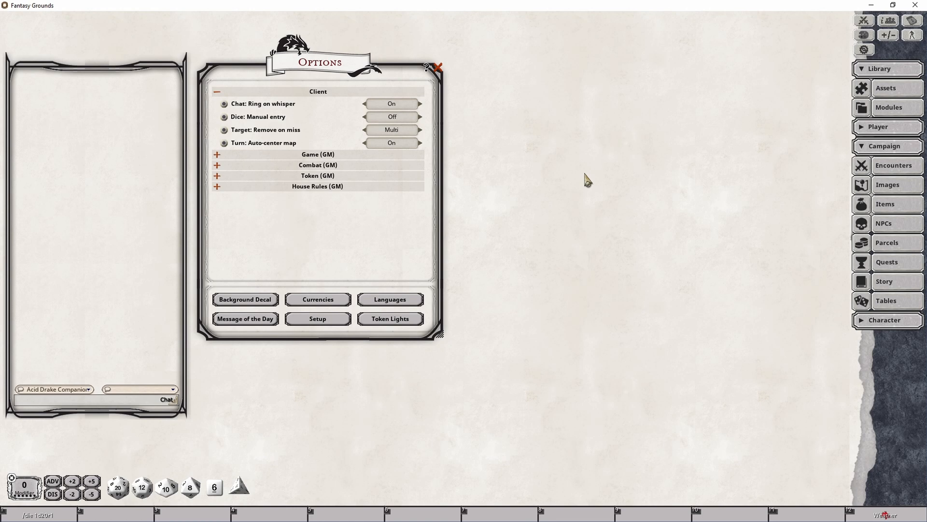
{"action": "mouse_move", "coordinate": [574, 187]}
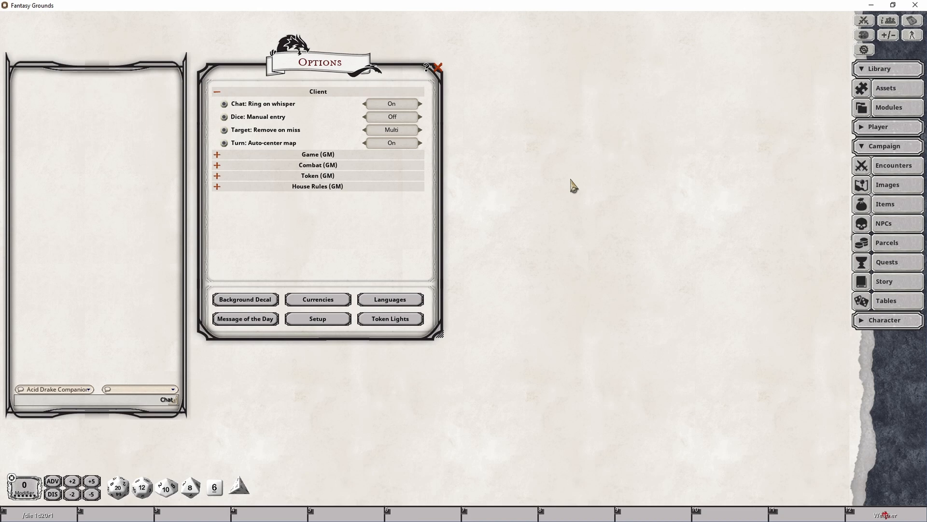
{"action": "mouse_move", "coordinate": [723, 152]}
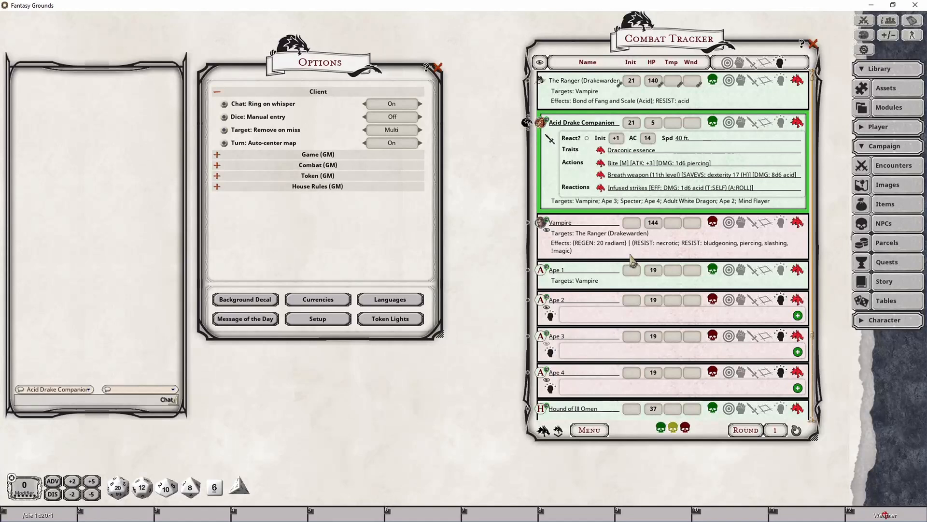
Step: Cycle Target: Remove on miss in Client options until it reads Off
{"action": "left_click", "coordinate": [392, 129]}
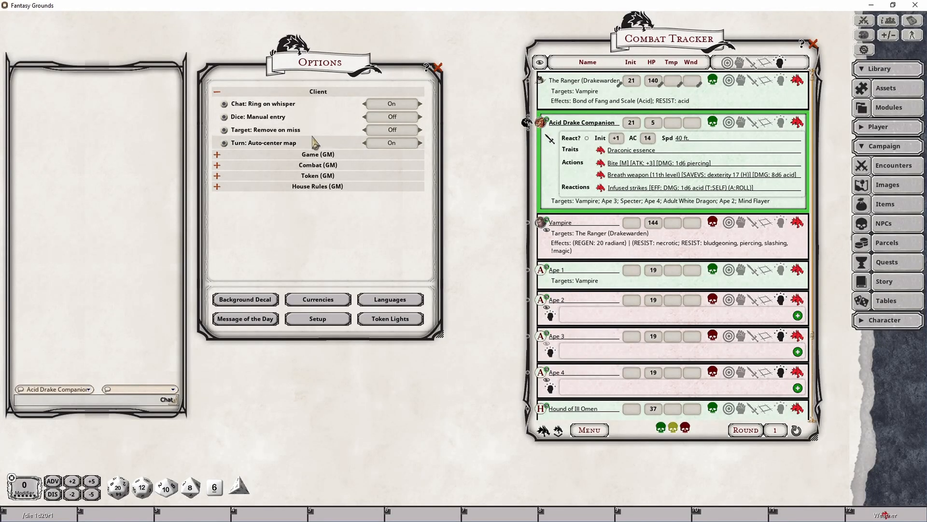
{"action": "left_click", "coordinate": [391, 143]}
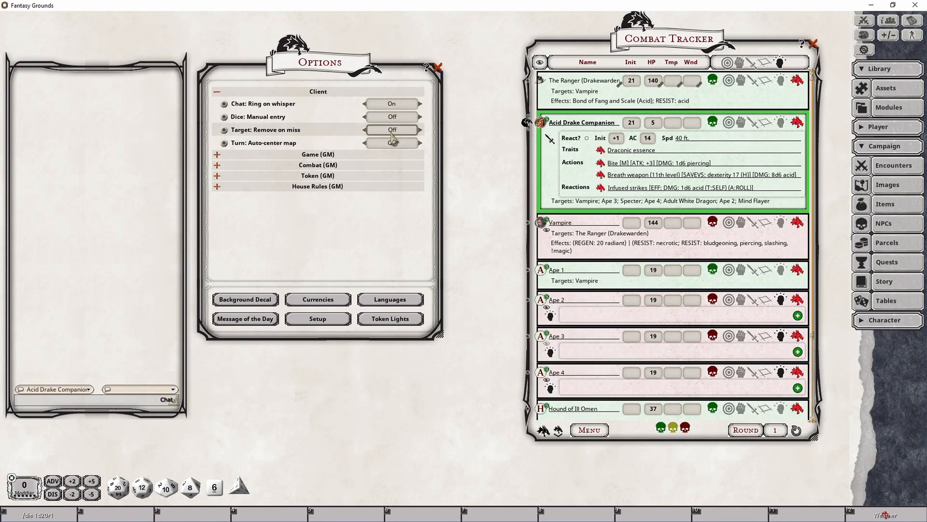
{"action": "left_click", "coordinate": [391, 143]}
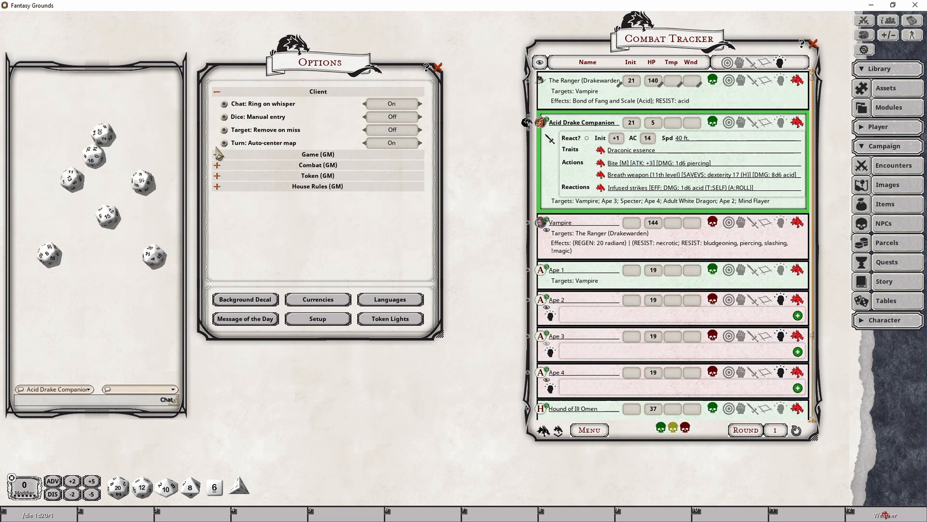
Step: Apply the companion's Bite attack to all targets and check wounds in the Combat Tracker
{"action": "left_click", "coordinate": [655, 162]}
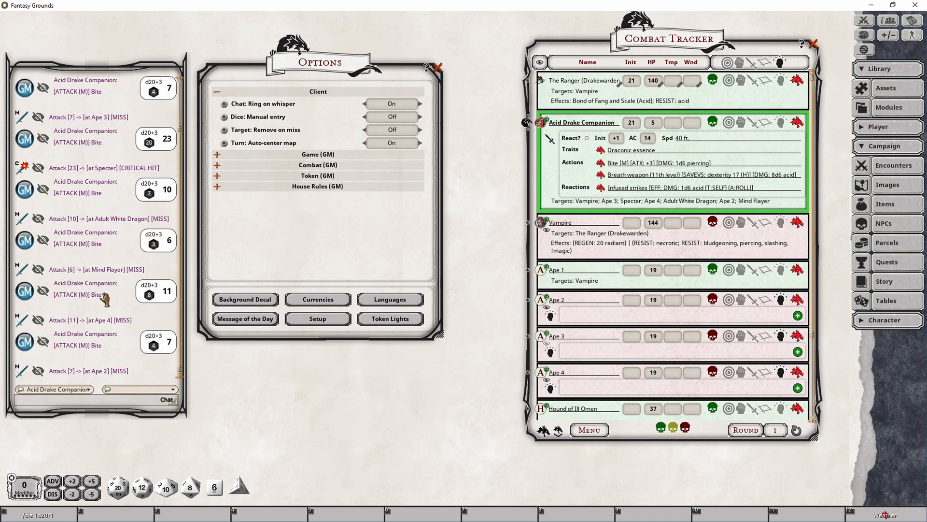
{"action": "mouse_move", "coordinate": [106, 375]}
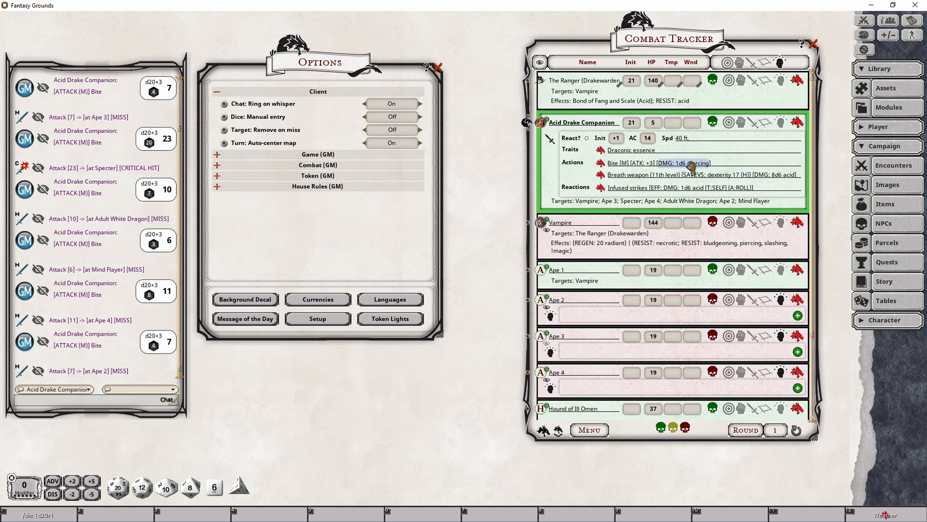
{"action": "mouse_move", "coordinate": [43, 138]}
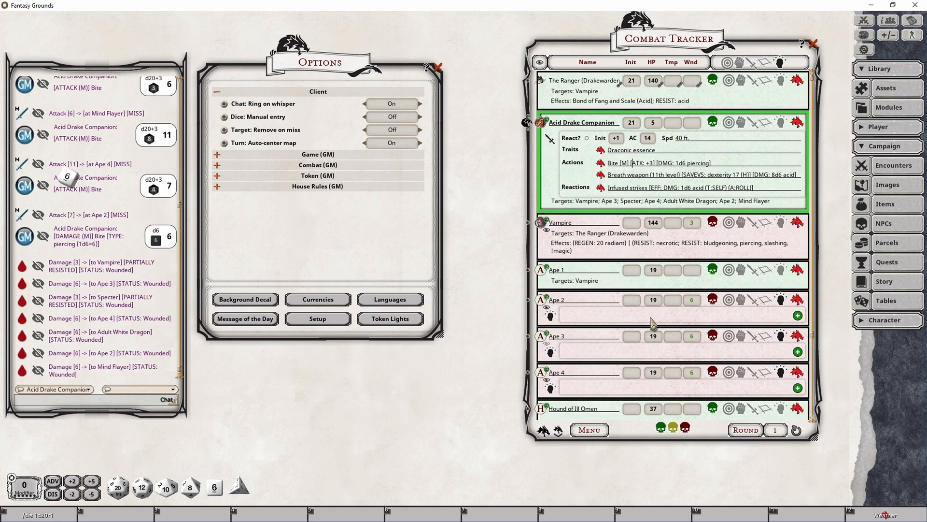
{"action": "scroll", "scroll_direction": "down", "scroll_amount": 3}
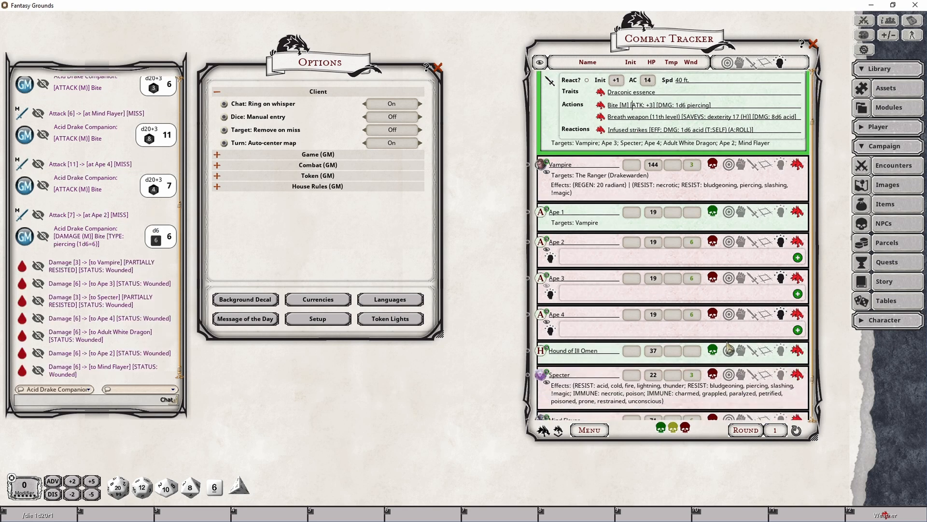
{"action": "scroll", "scroll_direction": "down", "scroll_amount": 3}
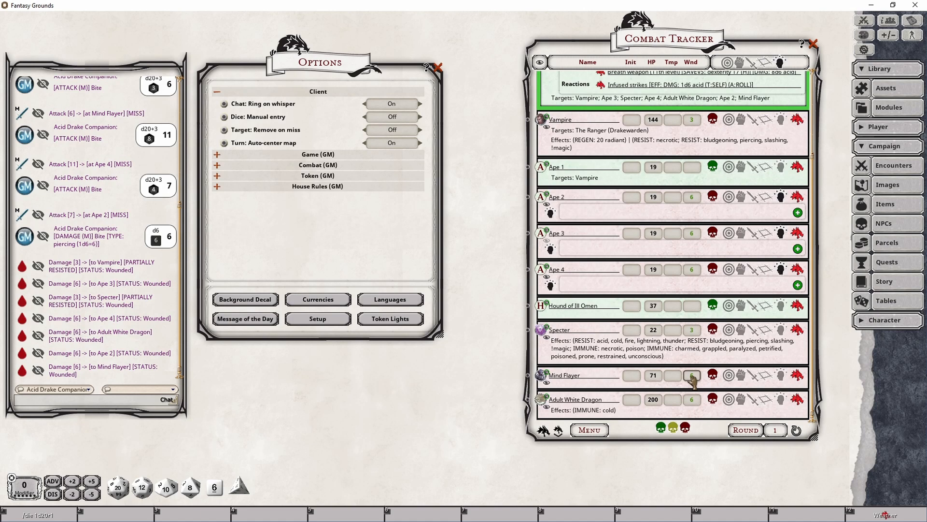
{"action": "left_click", "coordinate": [691, 374]}
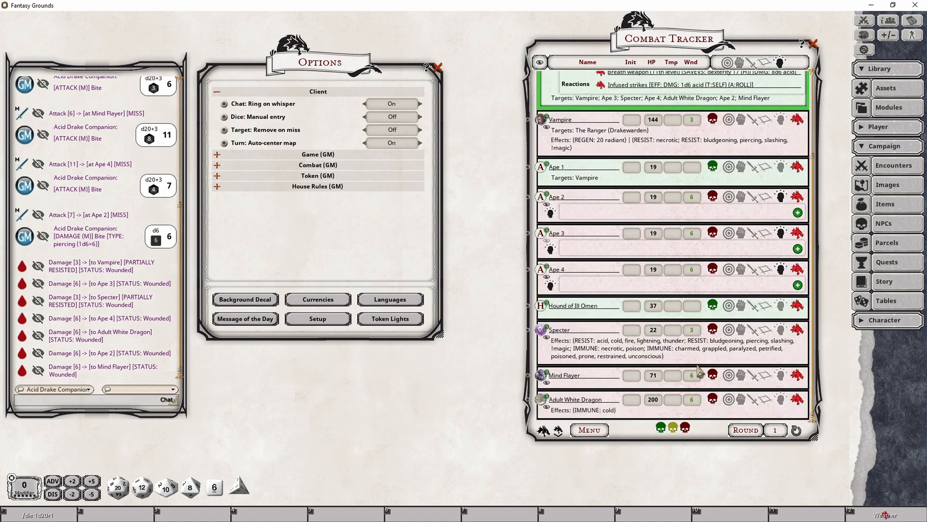
{"action": "mouse_move", "coordinate": [700, 397]}
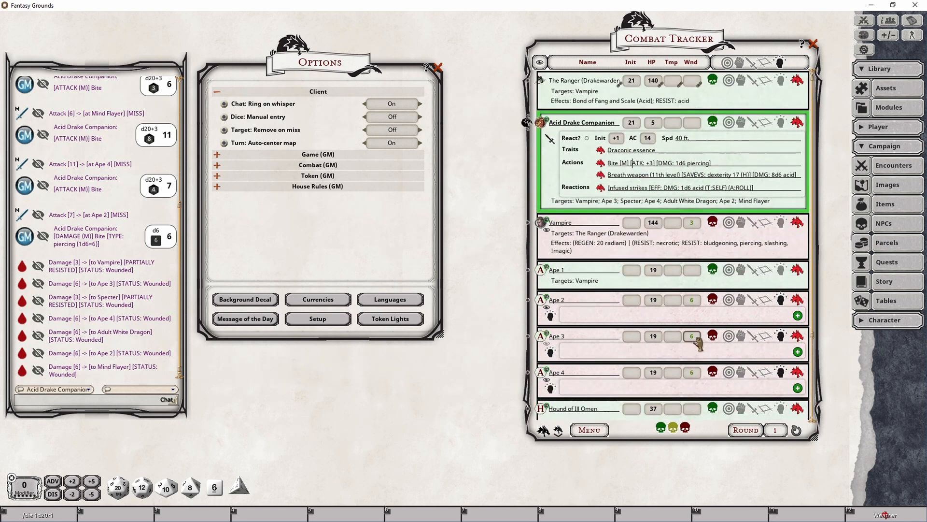
{"action": "mouse_move", "coordinate": [680, 147]}
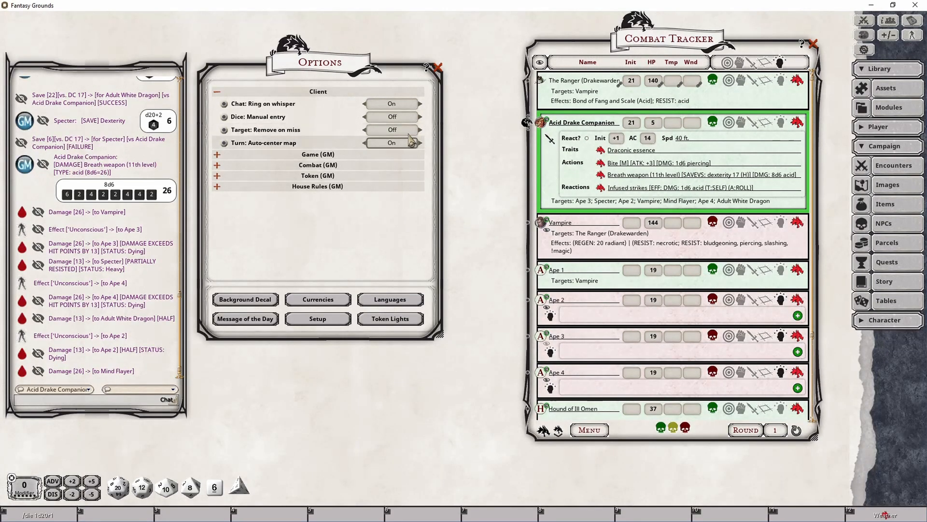
Step: Set Remove on miss On, then roll Bite attack, breath weapon saves and acid damage on all targets
{"action": "left_click", "coordinate": [391, 130]}
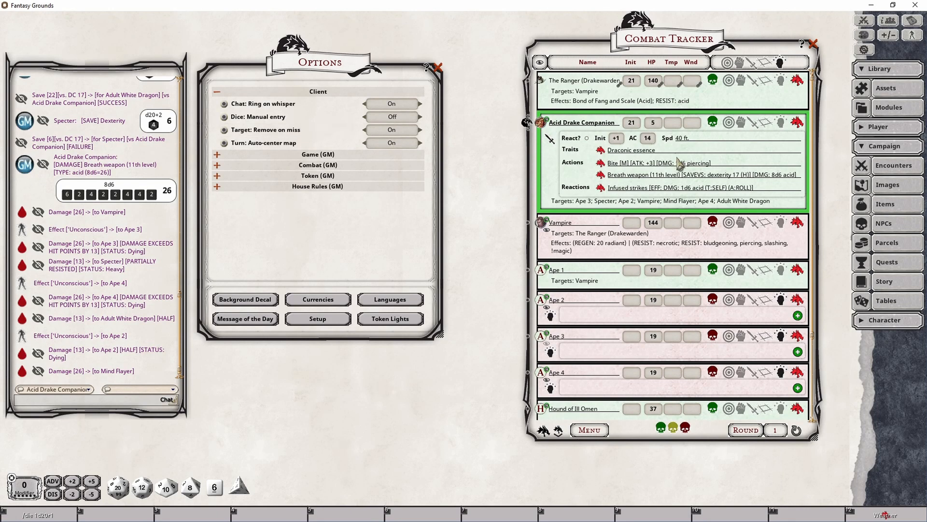
{"action": "left_click", "coordinate": [633, 162]}
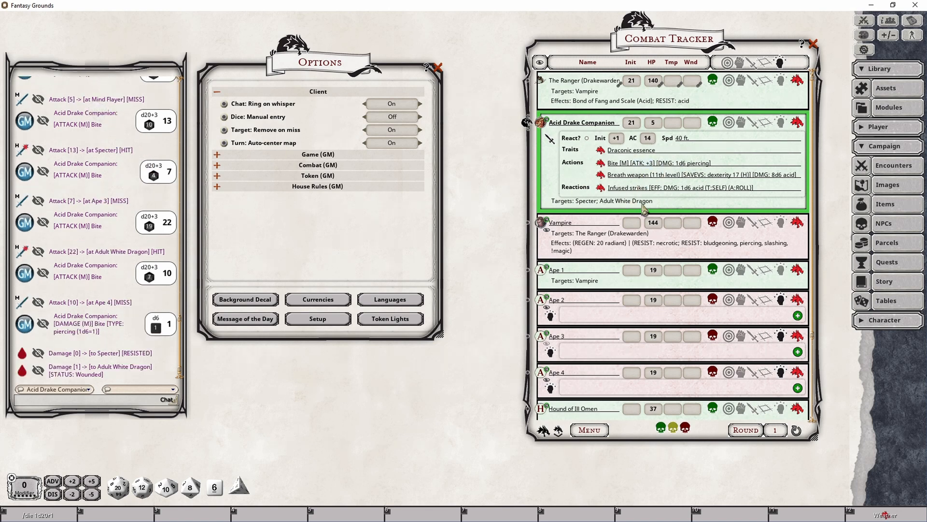
{"action": "mouse_move", "coordinate": [655, 206]}
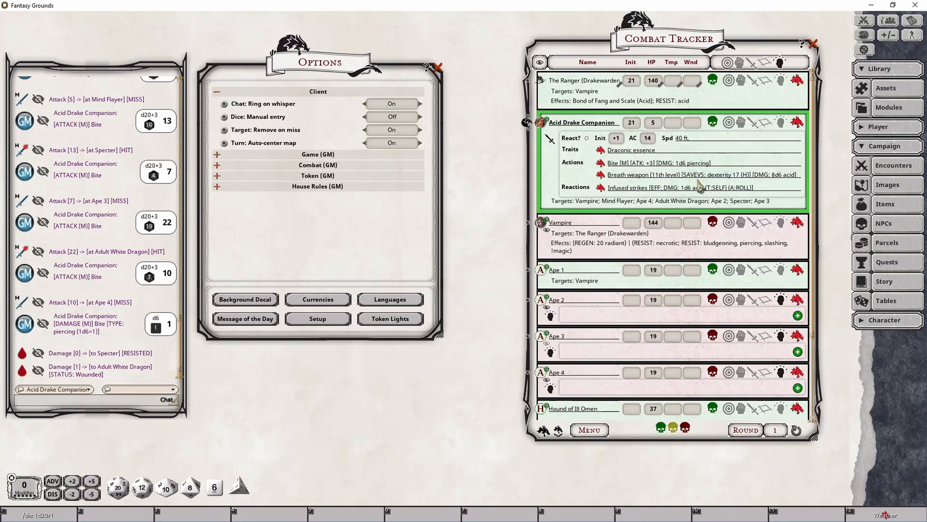
{"action": "left_click", "coordinate": [683, 174]}
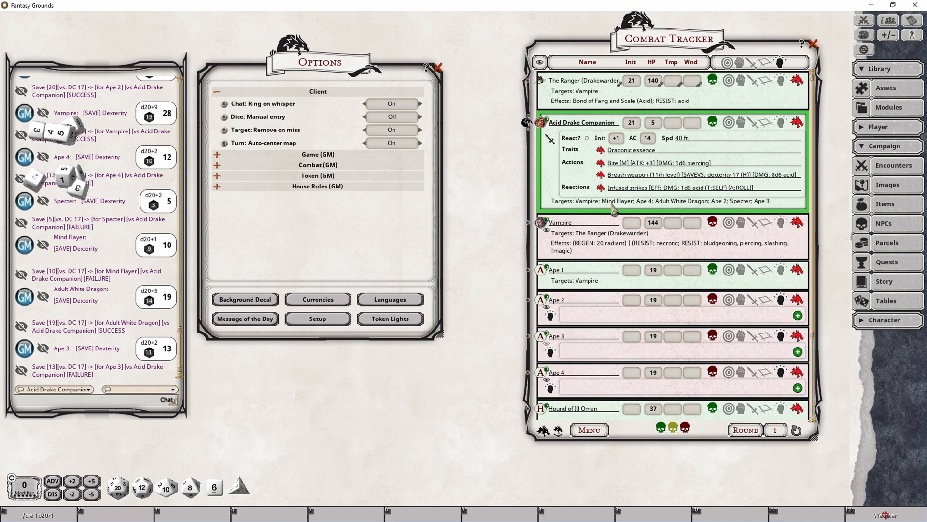
{"action": "left_click", "coordinate": [649, 175]}
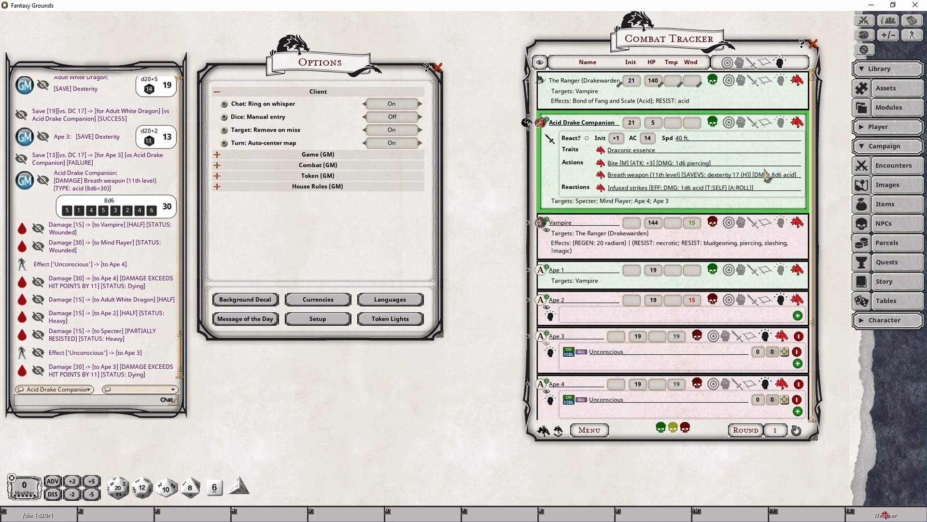
{"action": "mouse_move", "coordinate": [741, 158]}
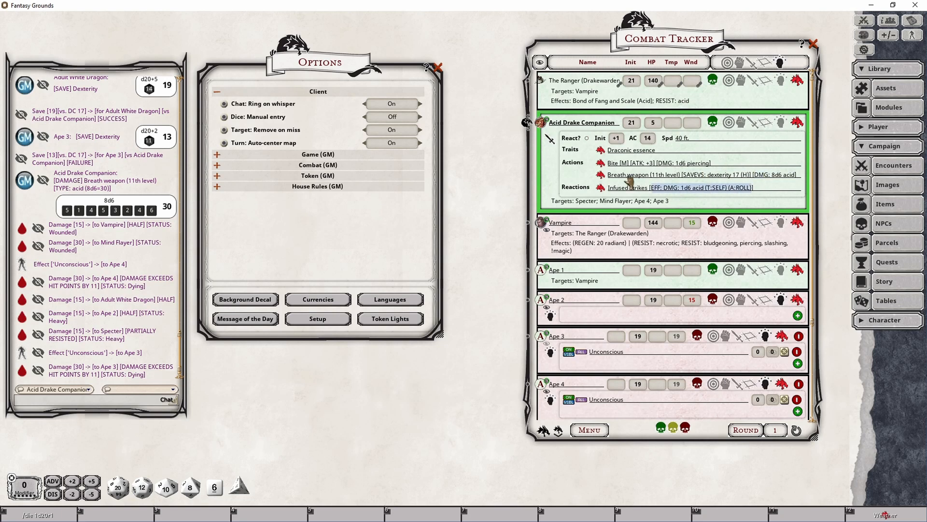
{"action": "mouse_move", "coordinate": [509, 188]}
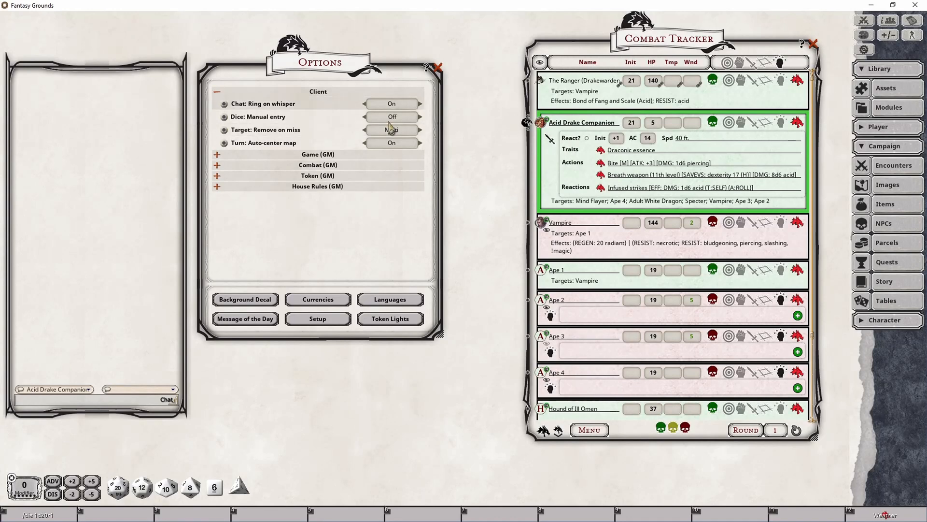
Step: Set Remove on miss to Multi and roll Bite attack and damage against every target
{"action": "left_click", "coordinate": [392, 129]}
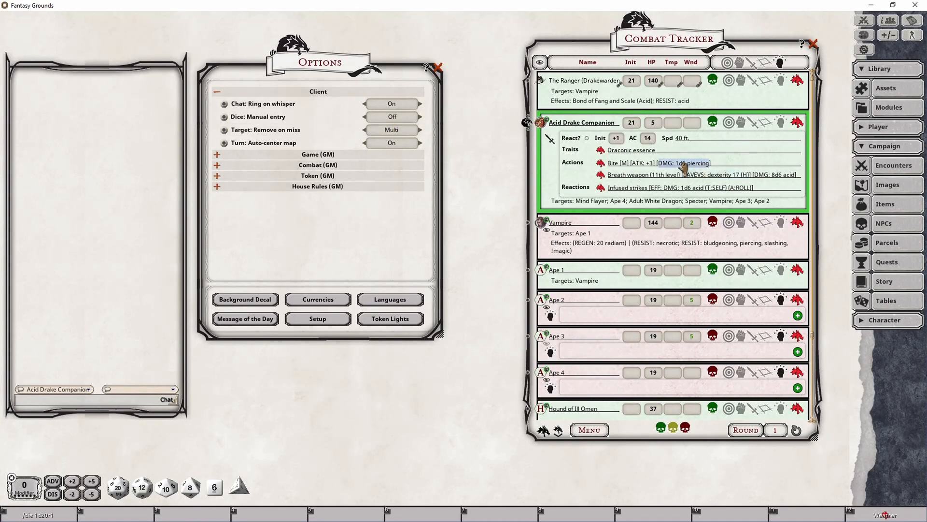
{"action": "left_click", "coordinate": [658, 163]}
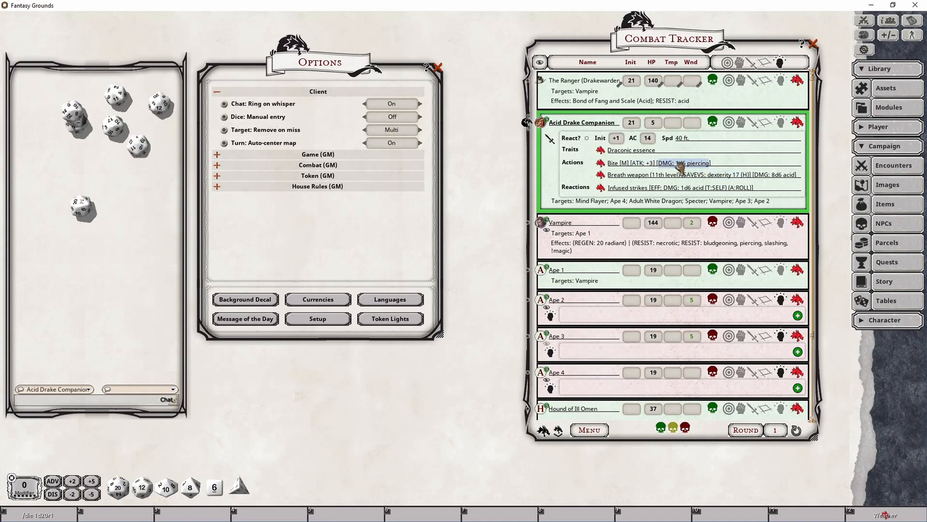
{"action": "left_click", "coordinate": [657, 163]}
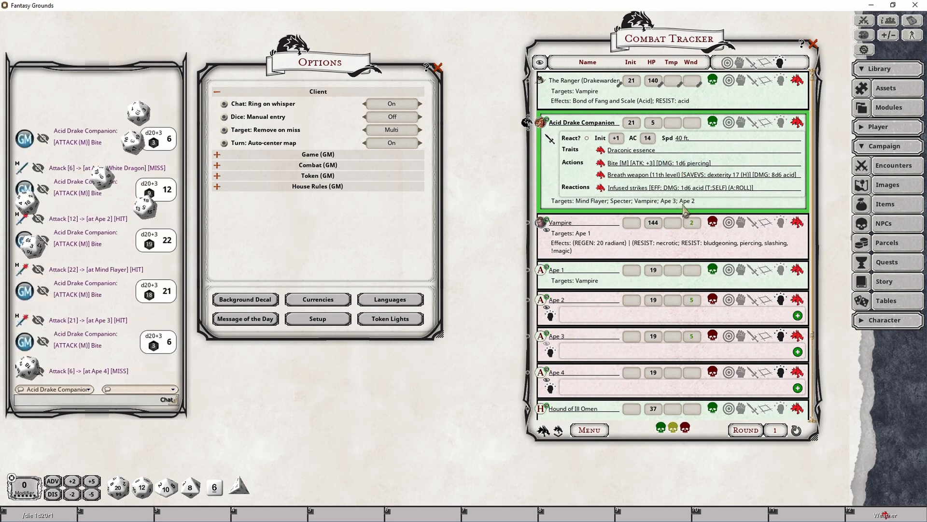
{"action": "left_click", "coordinate": [637, 163]}
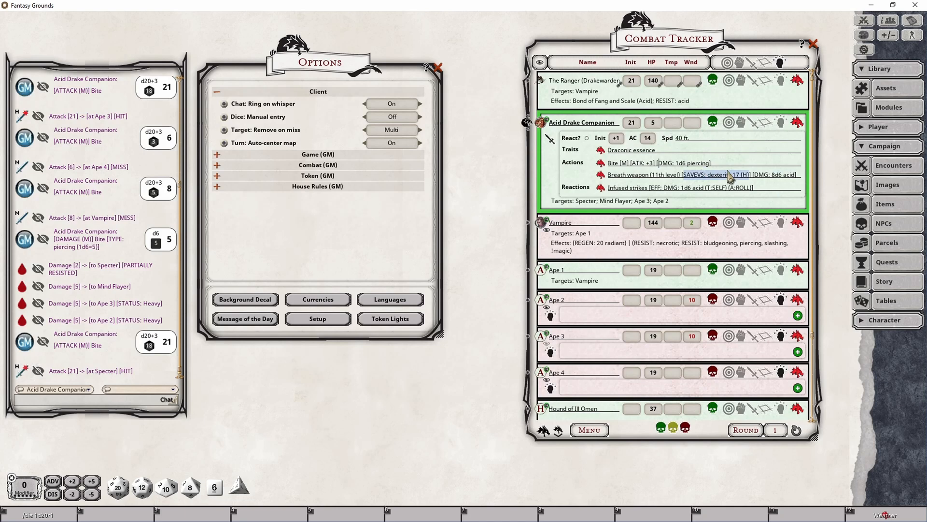
{"action": "mouse_move", "coordinate": [747, 187]}
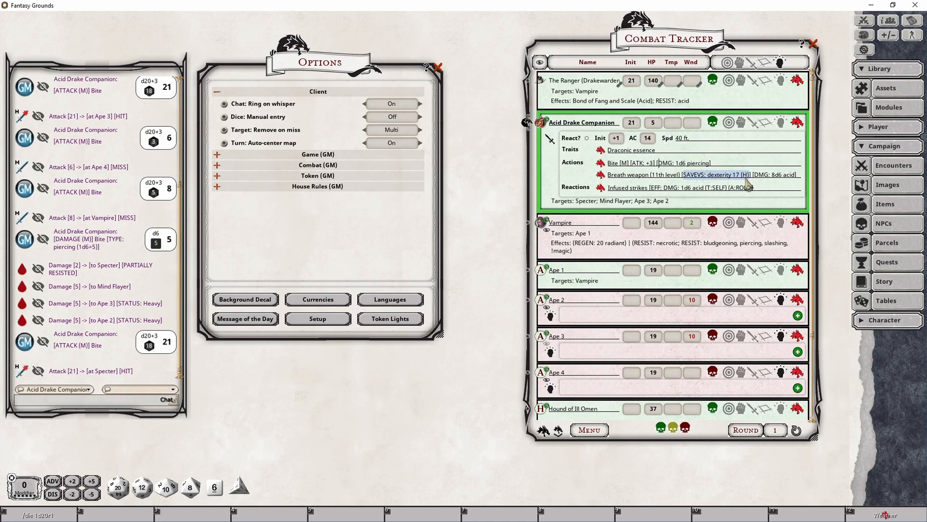
{"action": "mouse_move", "coordinate": [615, 212]}
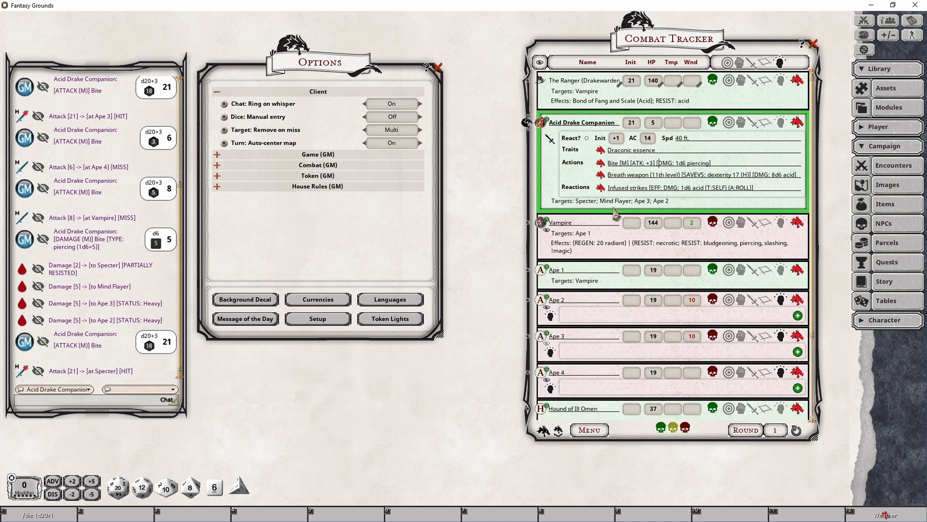
{"action": "mouse_move", "coordinate": [763, 192]}
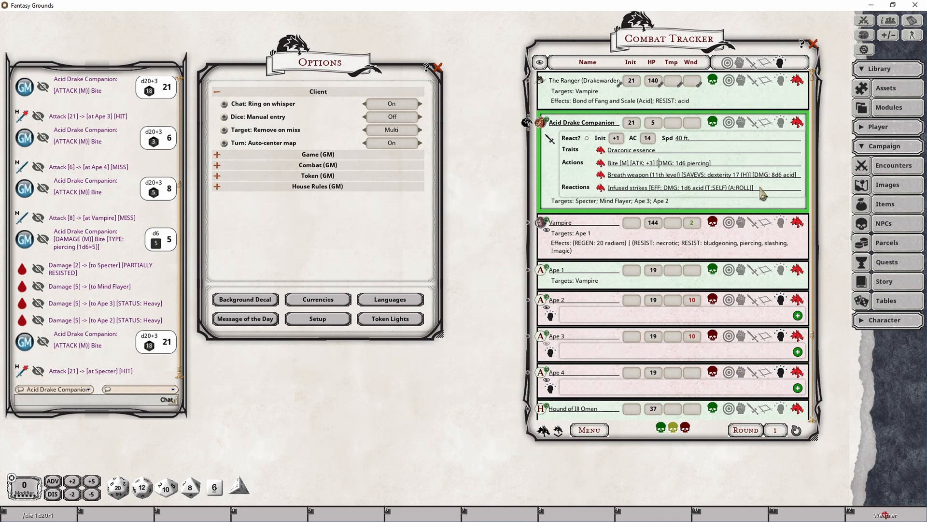
{"action": "mouse_move", "coordinate": [567, 204]}
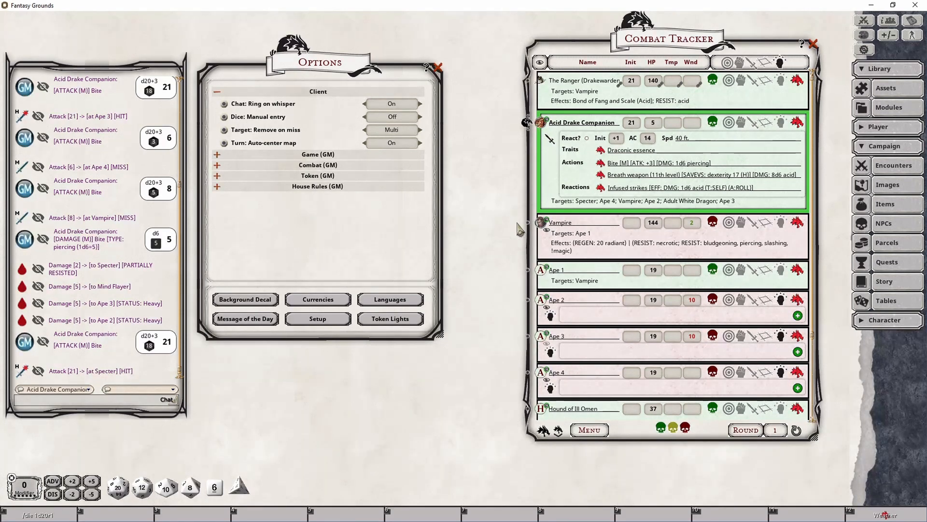
Step: Roll breath weapon saves and acid damage for the retargeted creatures
{"action": "left_click", "coordinate": [708, 175]}
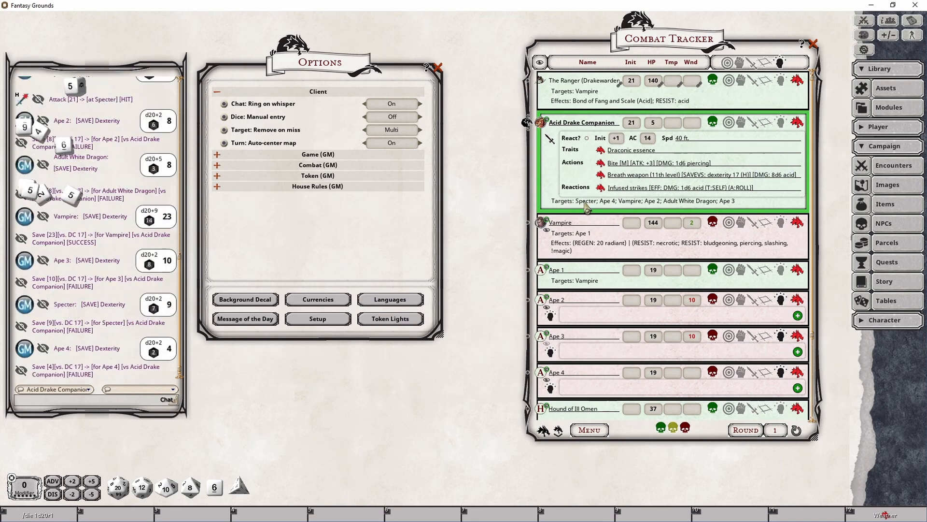
{"action": "left_click", "coordinate": [701, 175]}
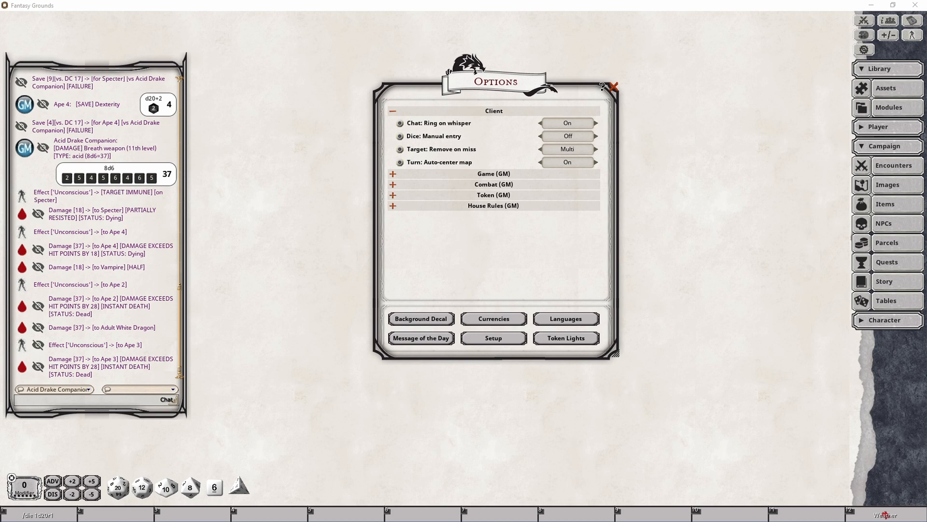
{"action": "mouse_move", "coordinate": [722, 260]}
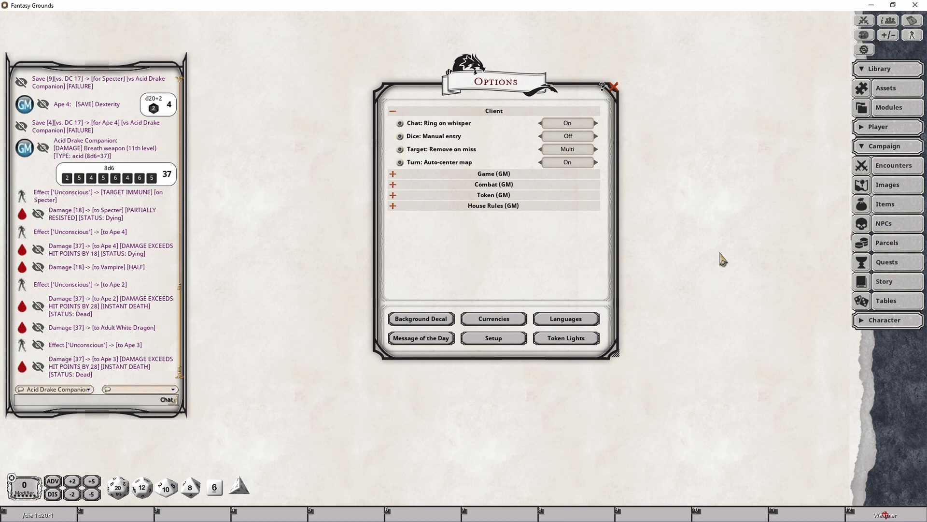
{"action": "mouse_move", "coordinate": [783, 289]}
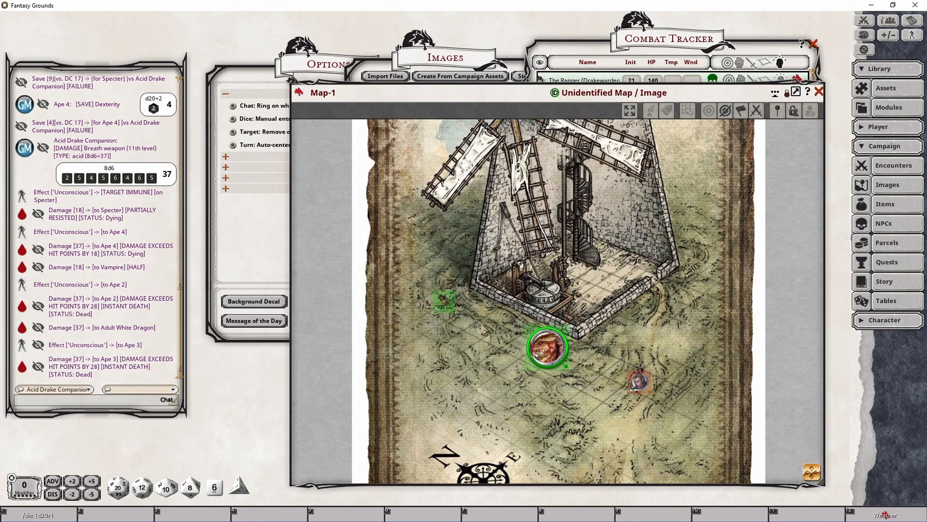
{"action": "mouse_move", "coordinate": [638, 384]}
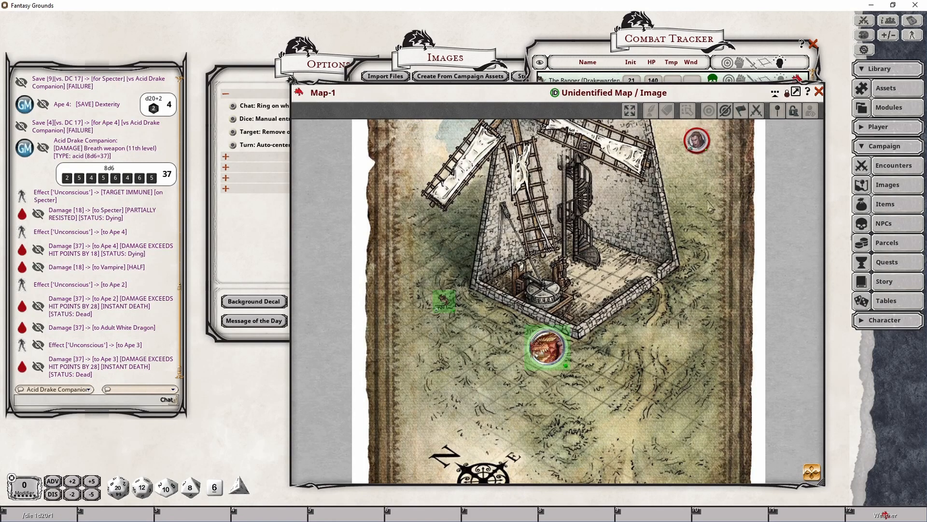
Step: Open Map-1 beside the Combat Tracker
{"action": "left_click", "coordinate": [326, 64]}
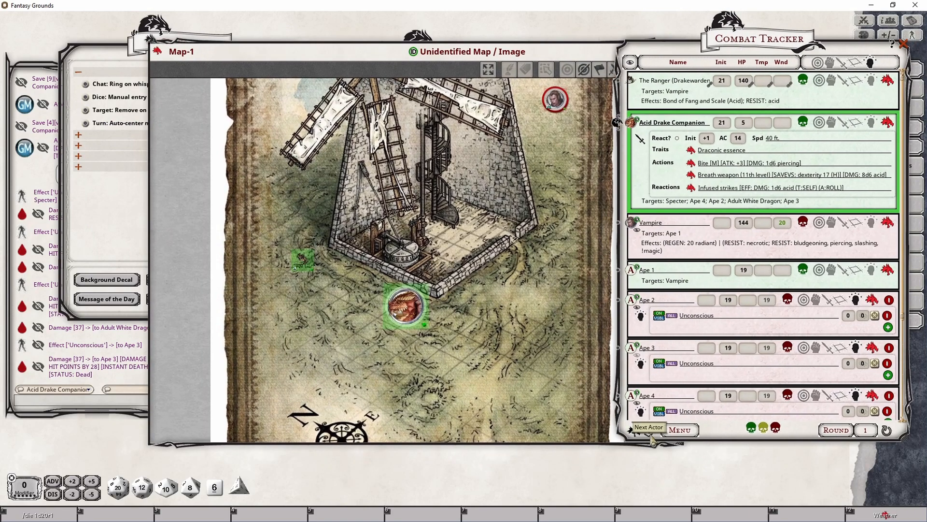
Step: Advance the Combat Tracker turn through all combatants into round 2 until the Acid Drake Companion is active, the map recentring on each token
{"action": "left_click", "coordinate": [648, 429]}
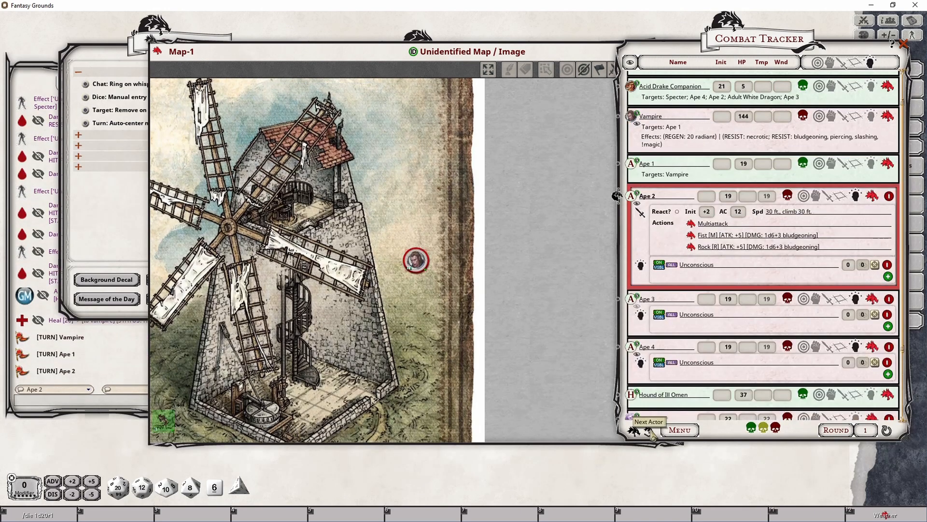
{"action": "left_click", "coordinate": [648, 420]}
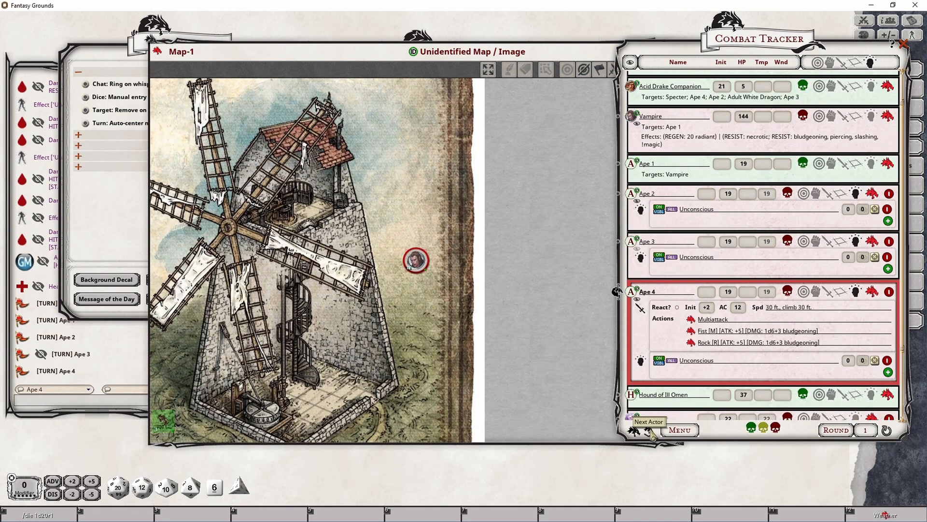
{"action": "left_click", "coordinate": [647, 421]}
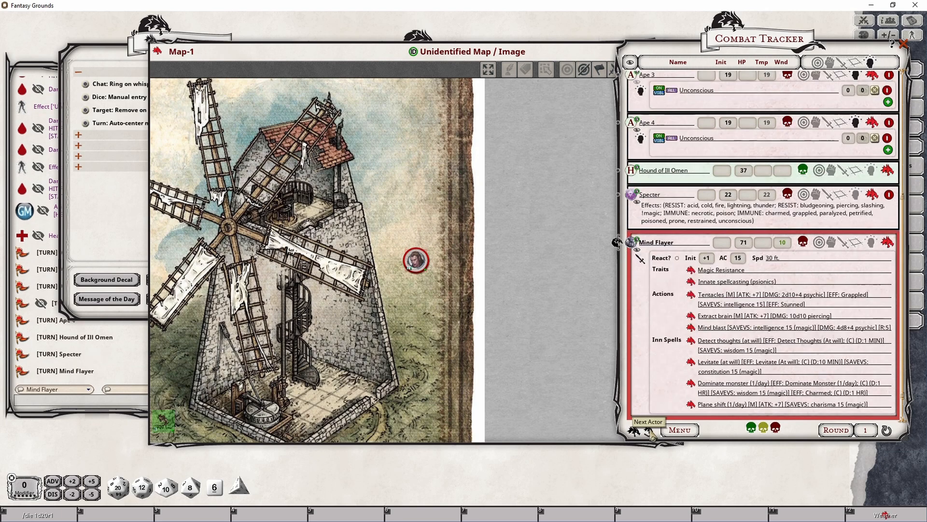
{"action": "left_click", "coordinate": [647, 421]}
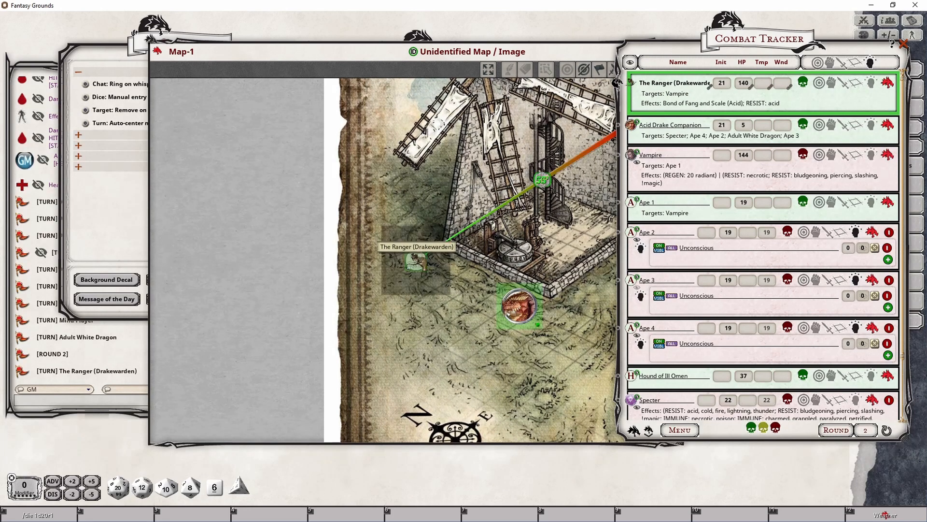
{"action": "left_click", "coordinate": [647, 425]}
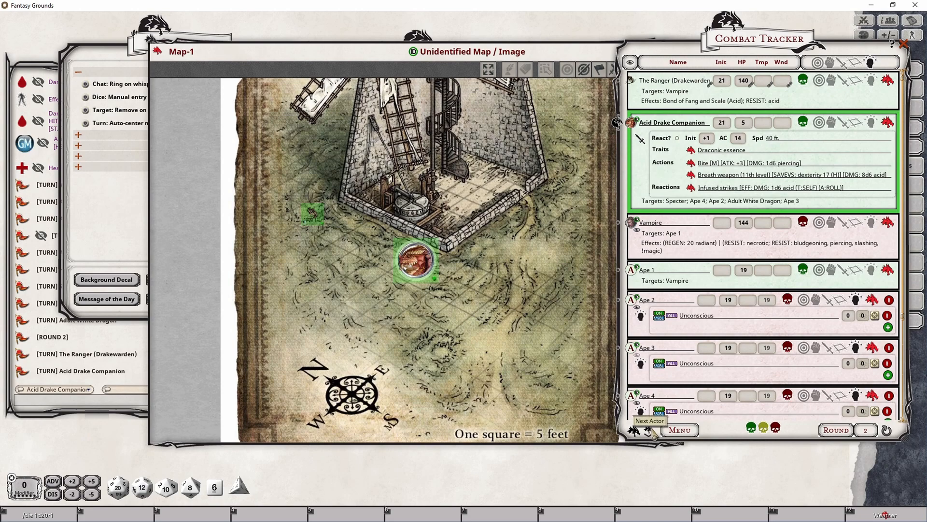
{"action": "left_click", "coordinate": [649, 420]}
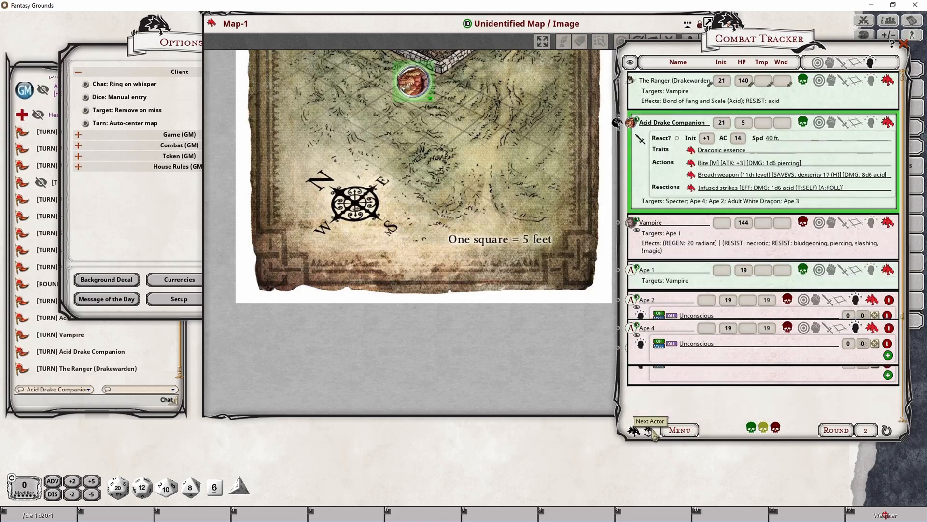
Step: Pass the round 2 turn from the Acid Drake Companion to the Vampire
{"action": "left_click", "coordinate": [649, 426]}
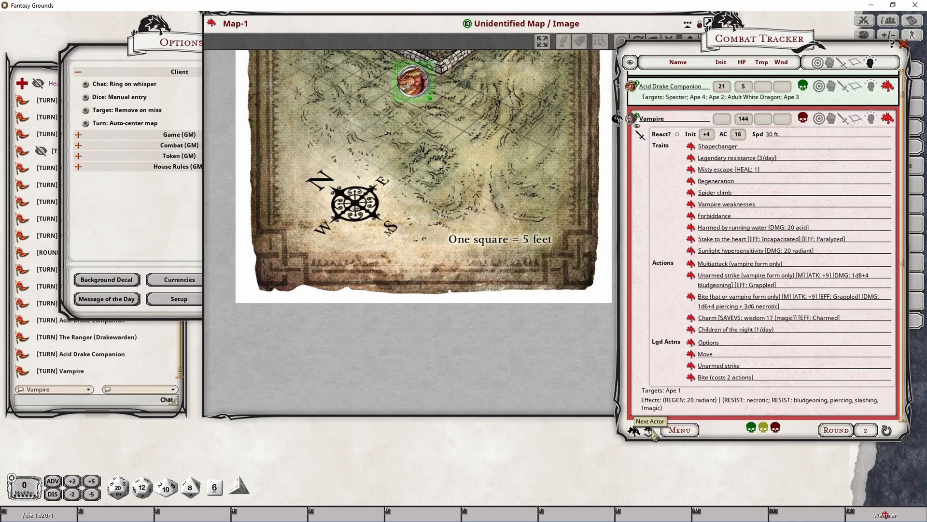